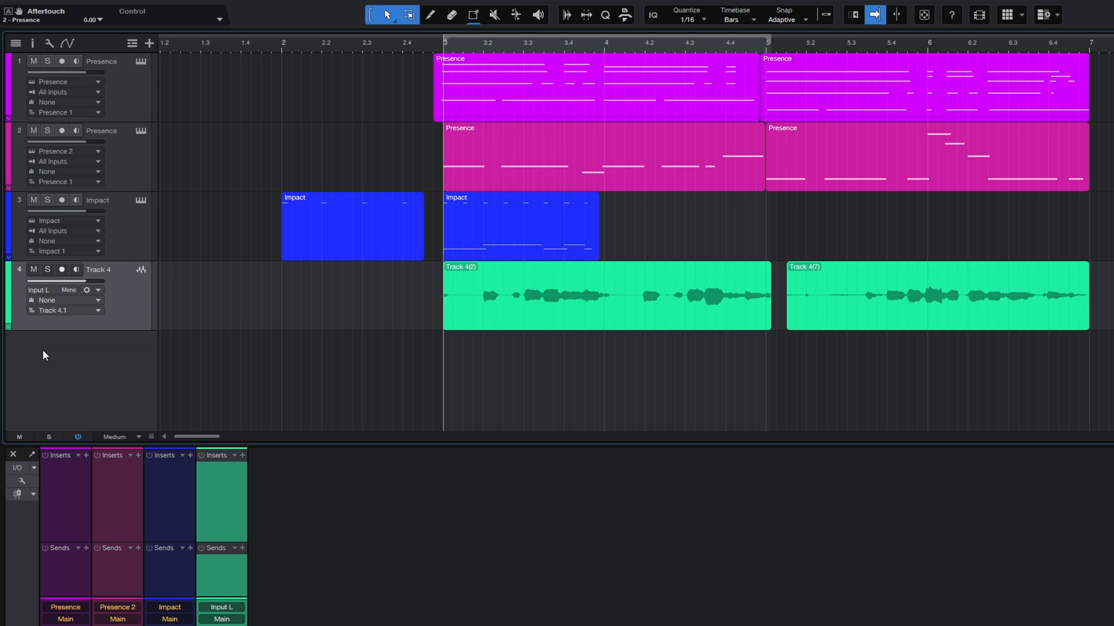
{"action": "mouse_move", "coordinate": [54, 358]}
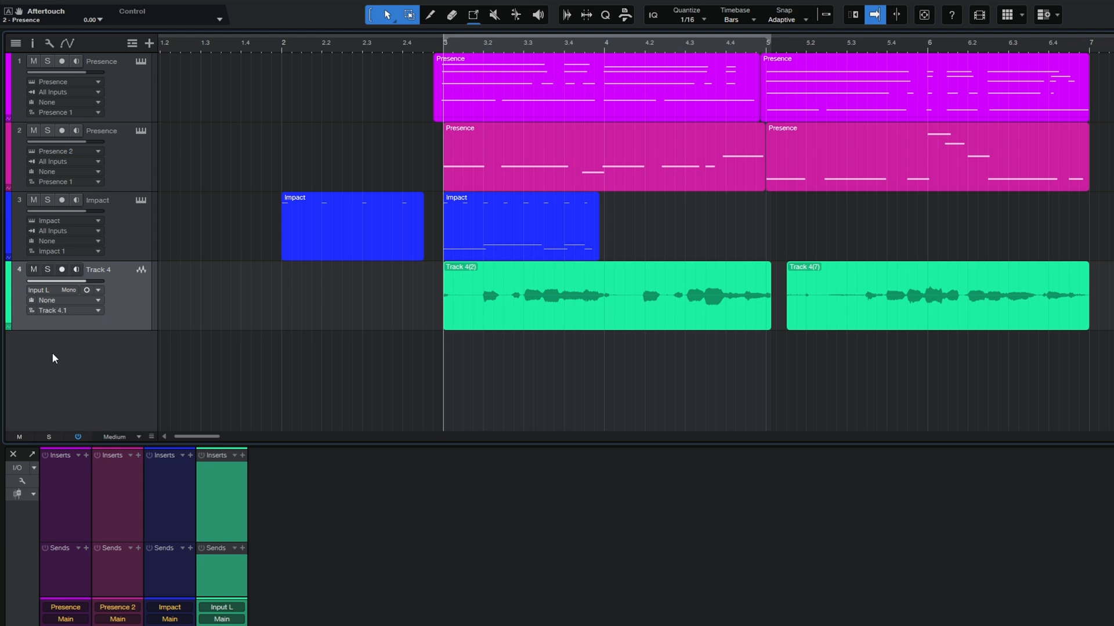
{"action": "mouse_move", "coordinate": [145, 186]}
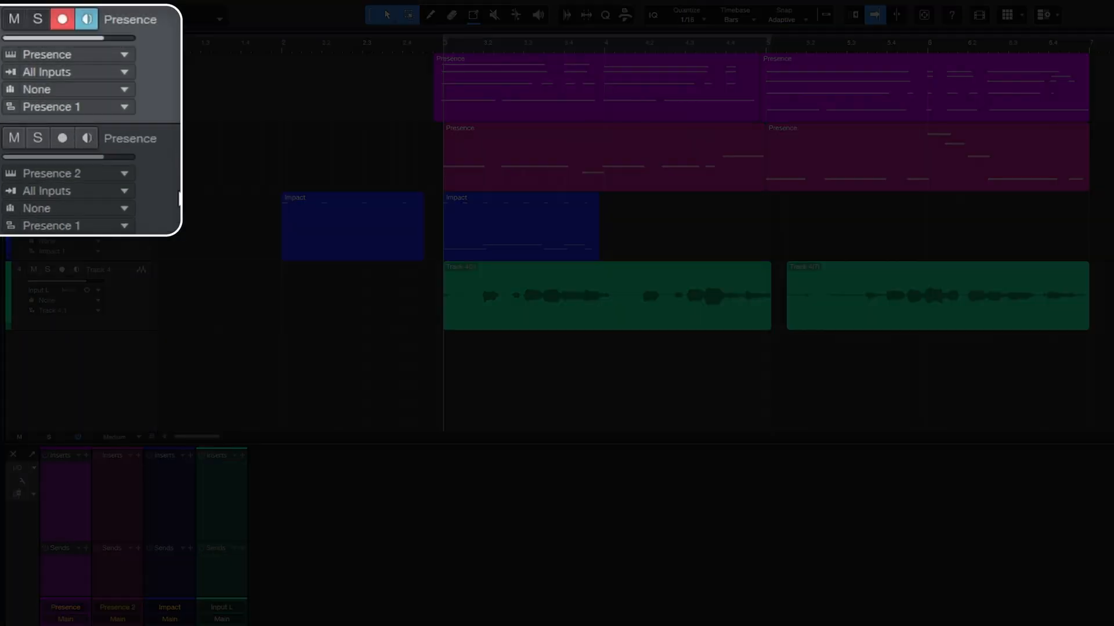
Step: Record-arm track 2, the second Presence instrument track, with monitoring on
{"action": "left_click", "coordinate": [62, 138]}
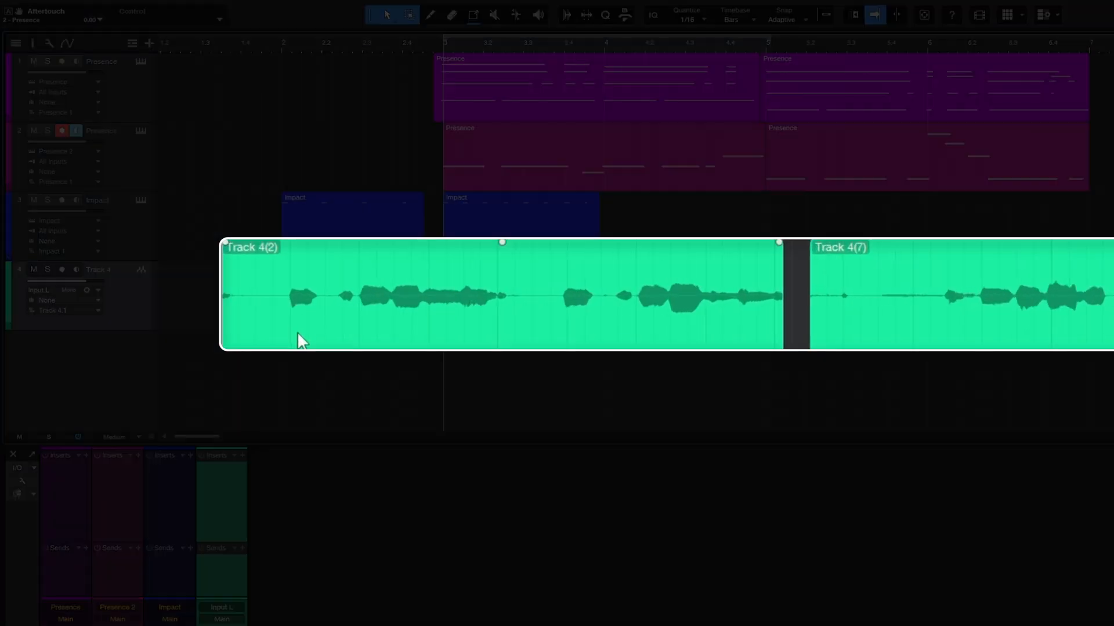
{"action": "mouse_move", "coordinate": [286, 325]}
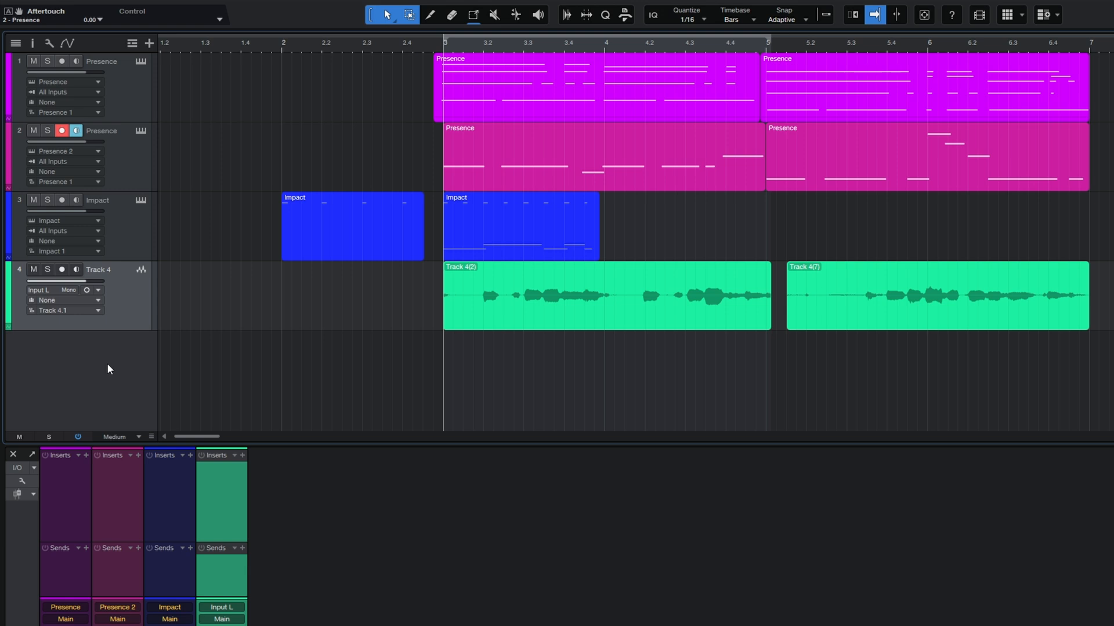
{"action": "mouse_move", "coordinate": [492, 185]}
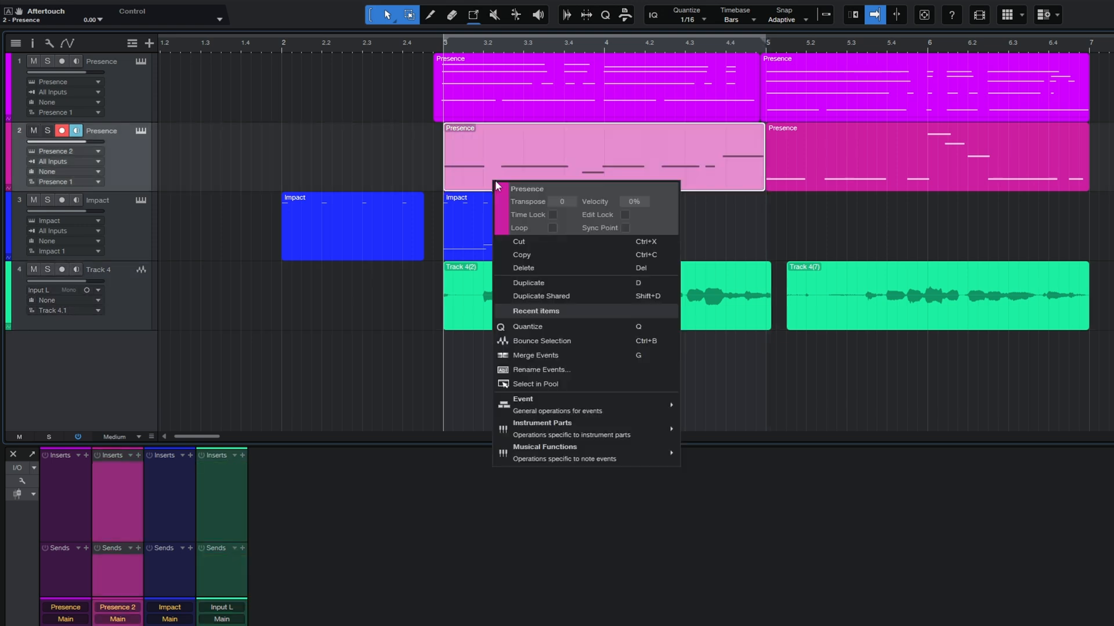
{"action": "mouse_move", "coordinate": [522, 398]}
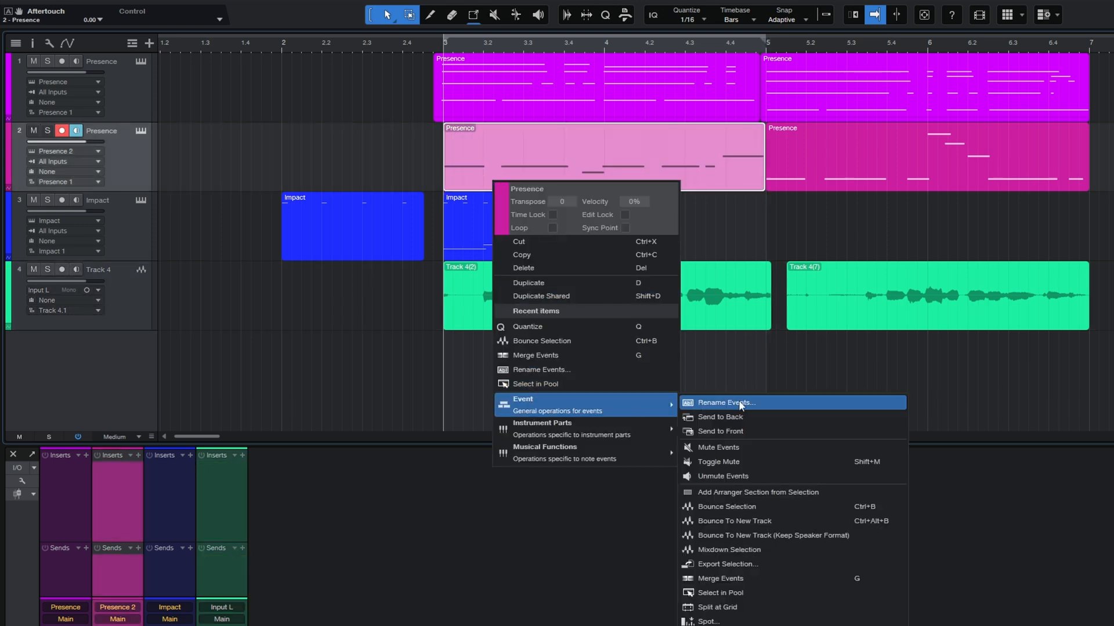
{"action": "mouse_move", "coordinate": [508, 309]}
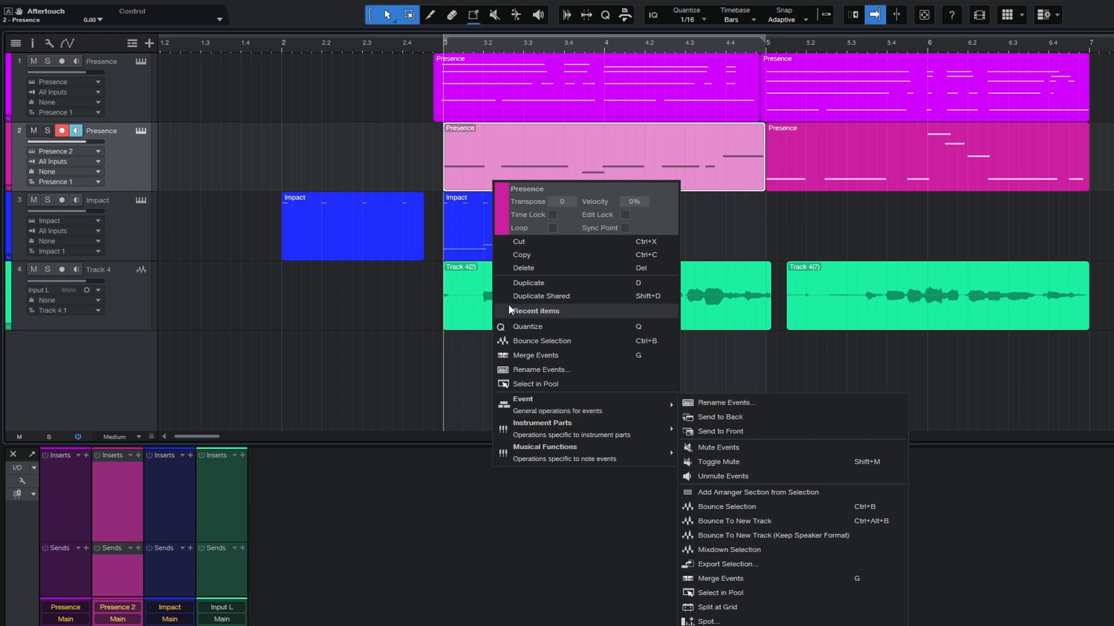
{"action": "mouse_move", "coordinate": [462, 180]}
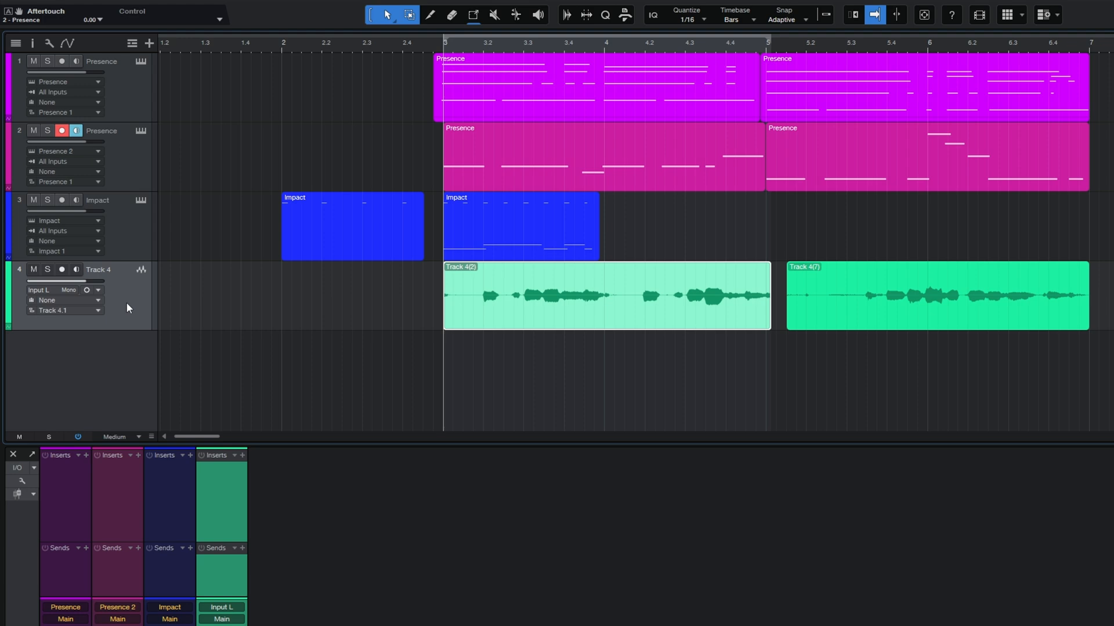
{"action": "mouse_move", "coordinate": [95, 275]}
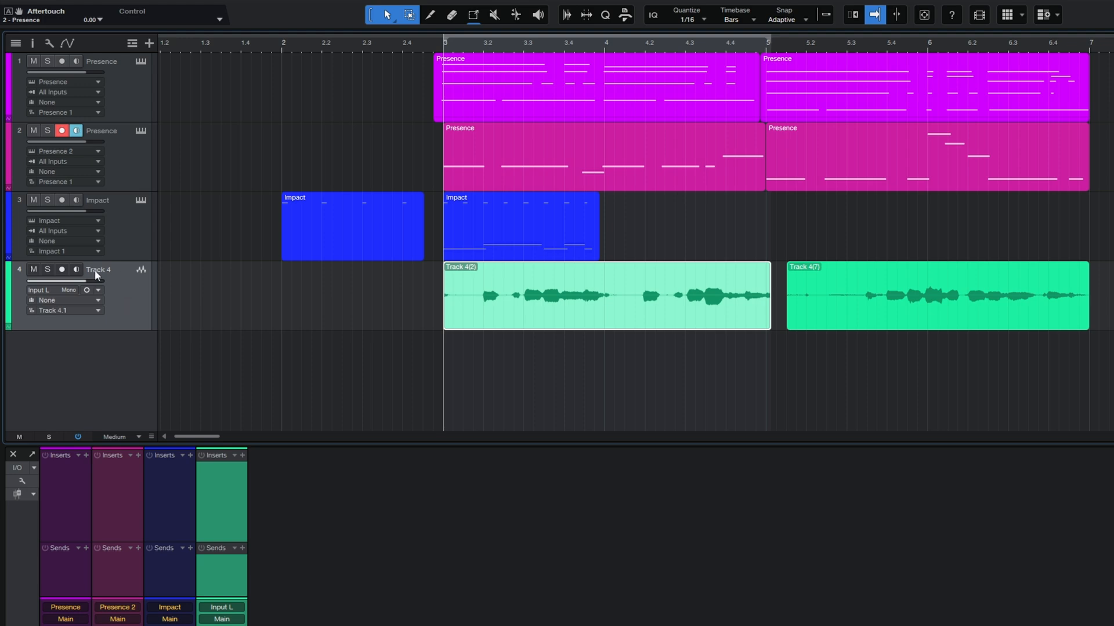
Step: Rename the audio track (Track 4) to Vocal
{"action": "double_click", "coordinate": [98, 270]}
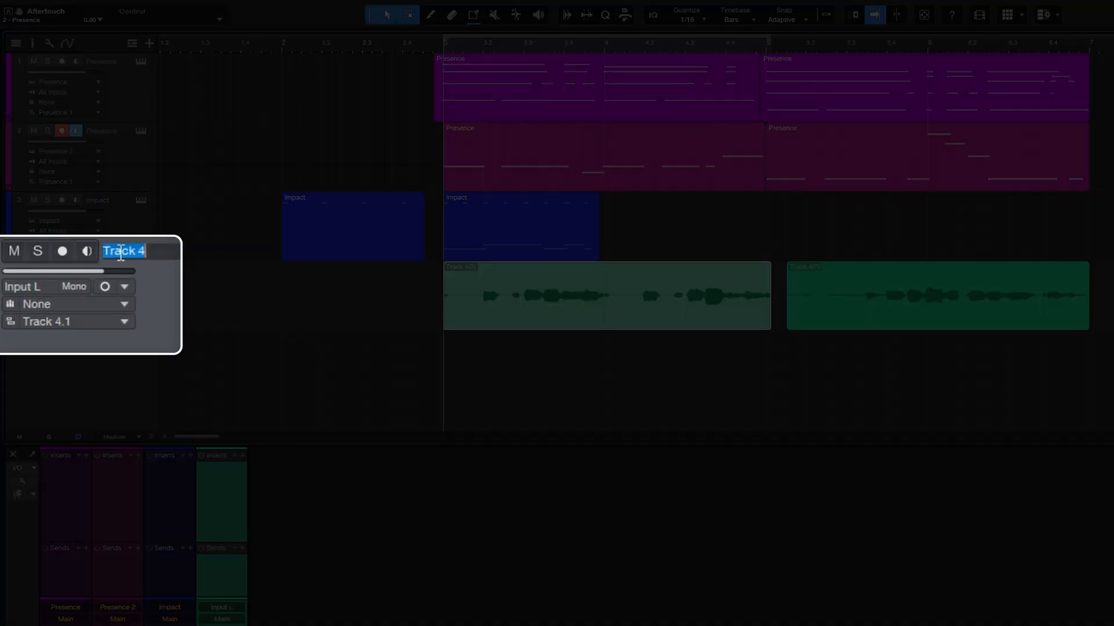
{"action": "type", "text": "Vocal"}
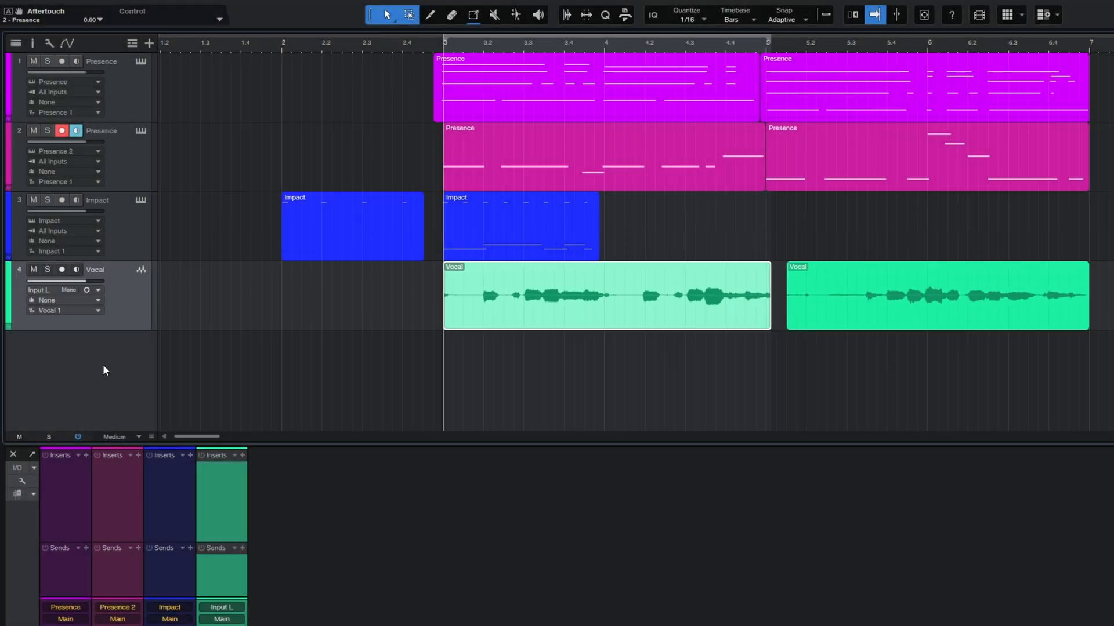
{"action": "mouse_move", "coordinate": [99, 366]}
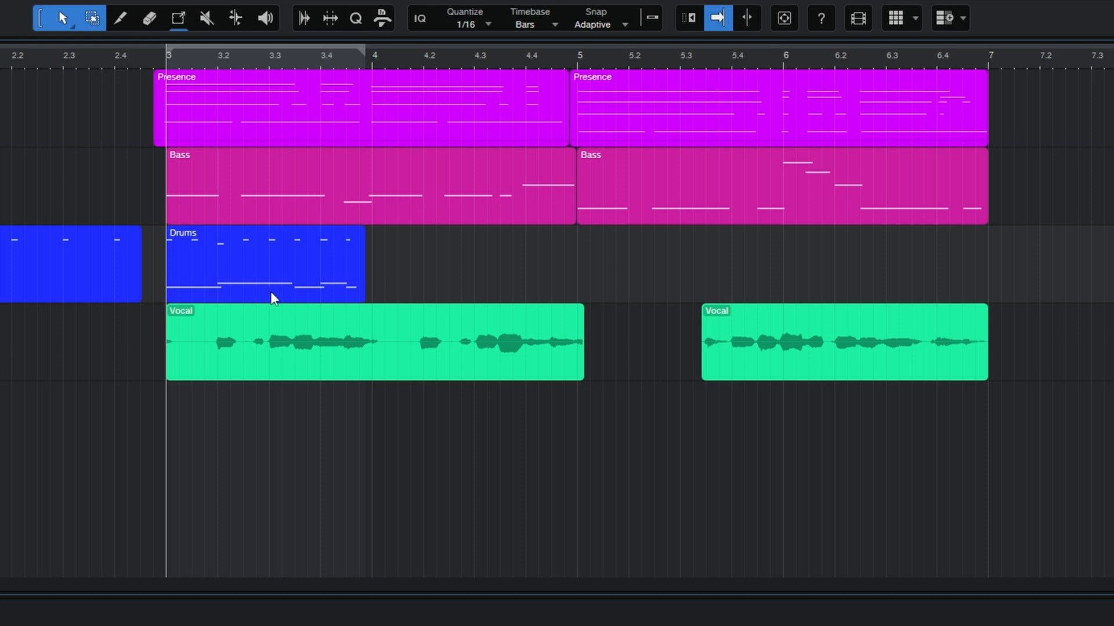
Step: Select the Drums event and duplicate it into four consecutive Drums parts
{"action": "left_click", "coordinate": [266, 264]}
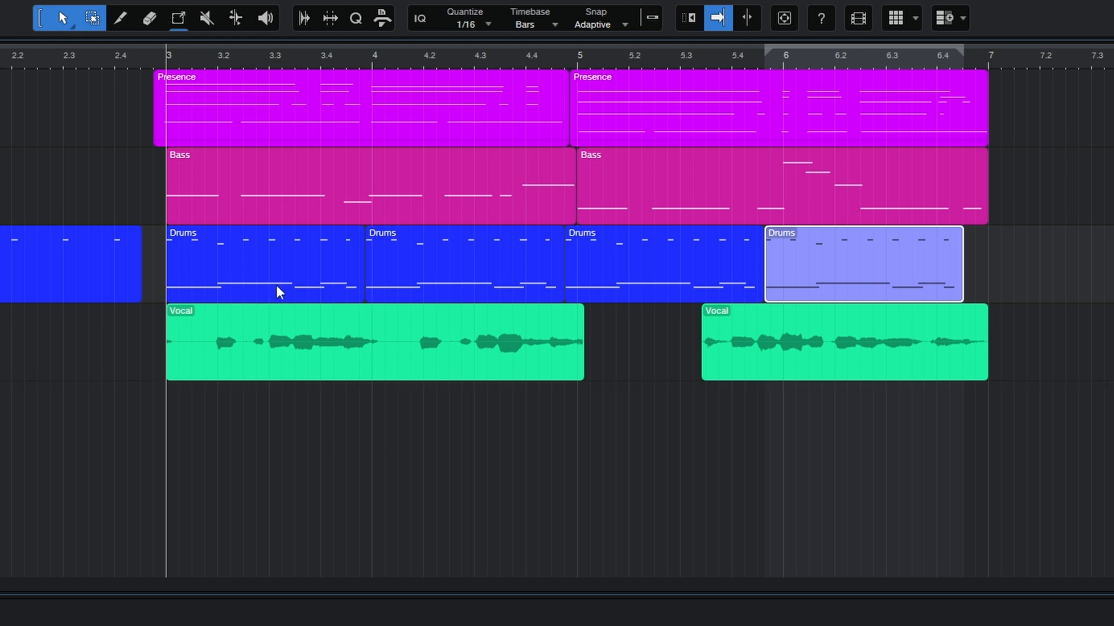
{"action": "left_click", "coordinate": [264, 265]}
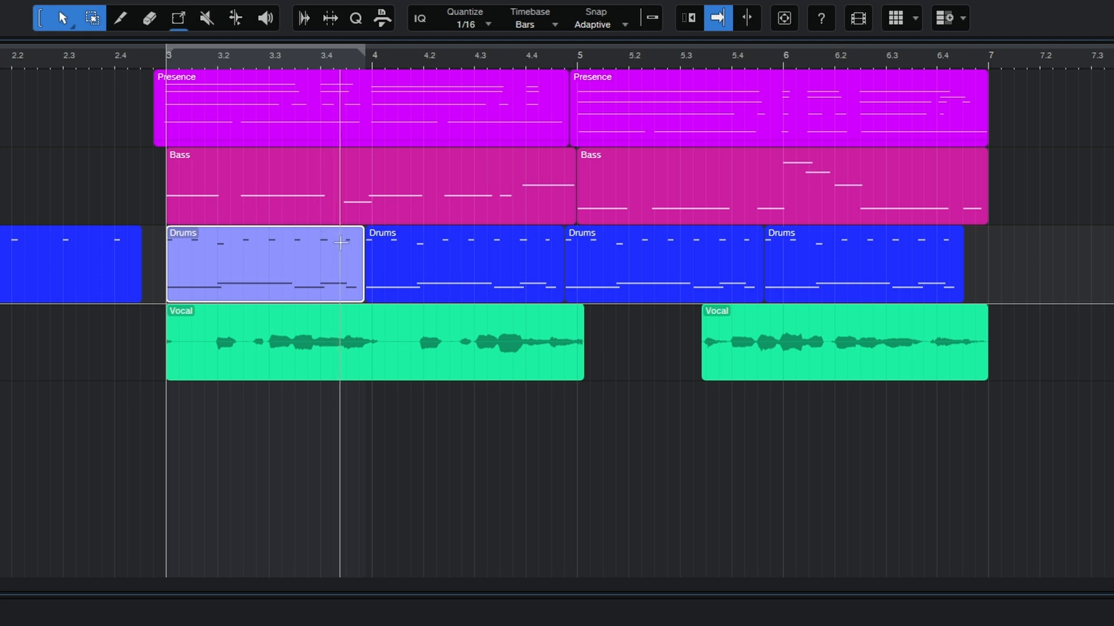
{"action": "mouse_move", "coordinate": [441, 280]}
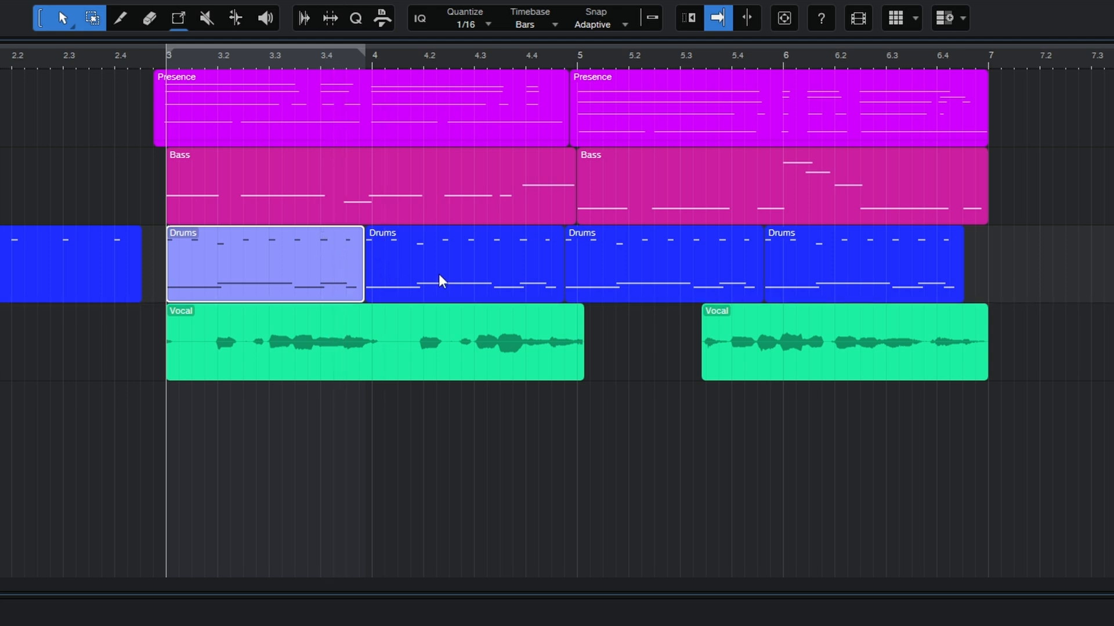
{"action": "mouse_move", "coordinate": [428, 277]}
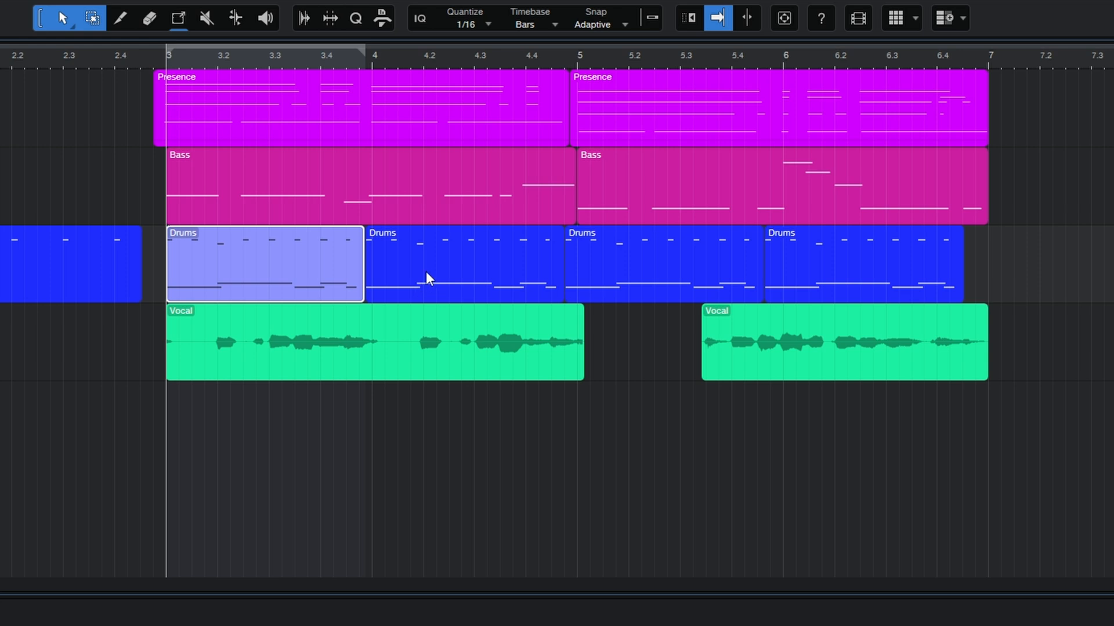
{"action": "mouse_move", "coordinate": [411, 291]}
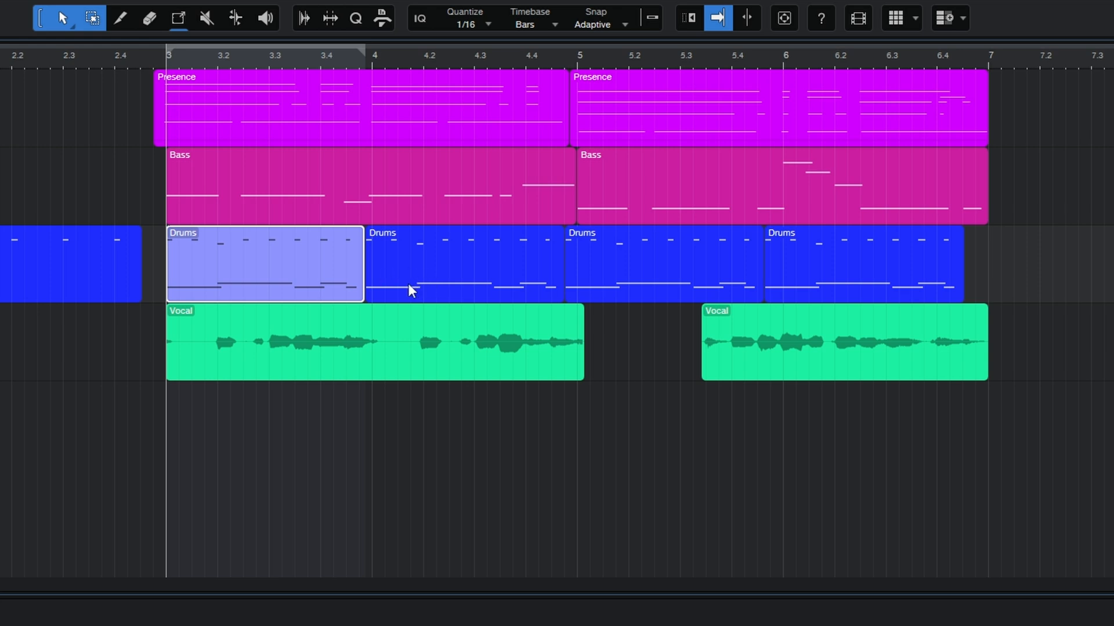
{"action": "left_click", "coordinate": [661, 263]}
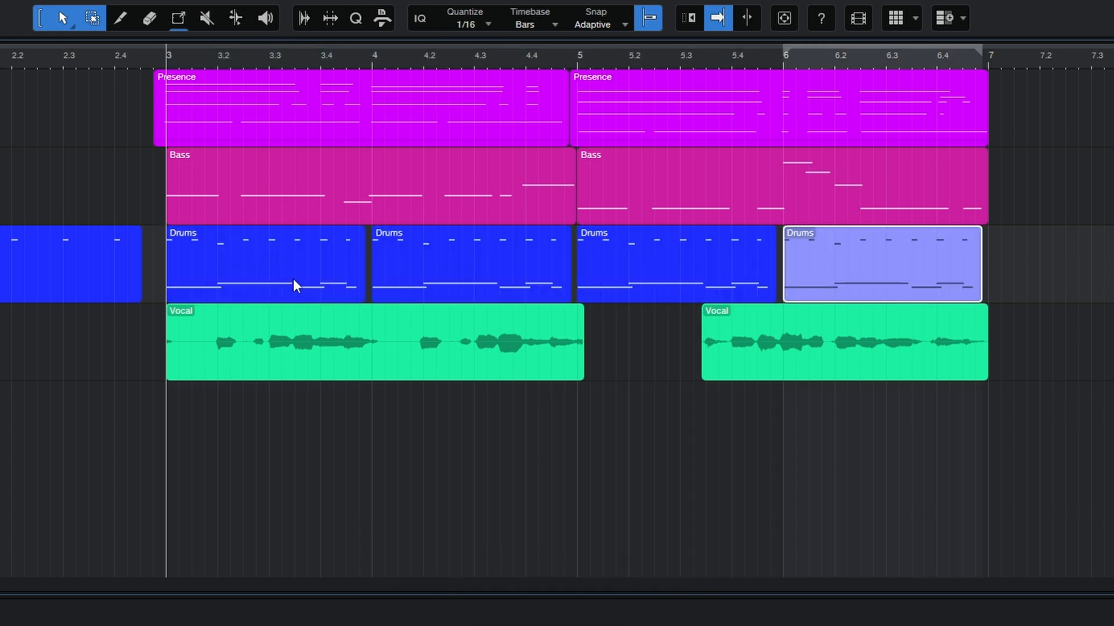
{"action": "mouse_move", "coordinate": [371, 157]}
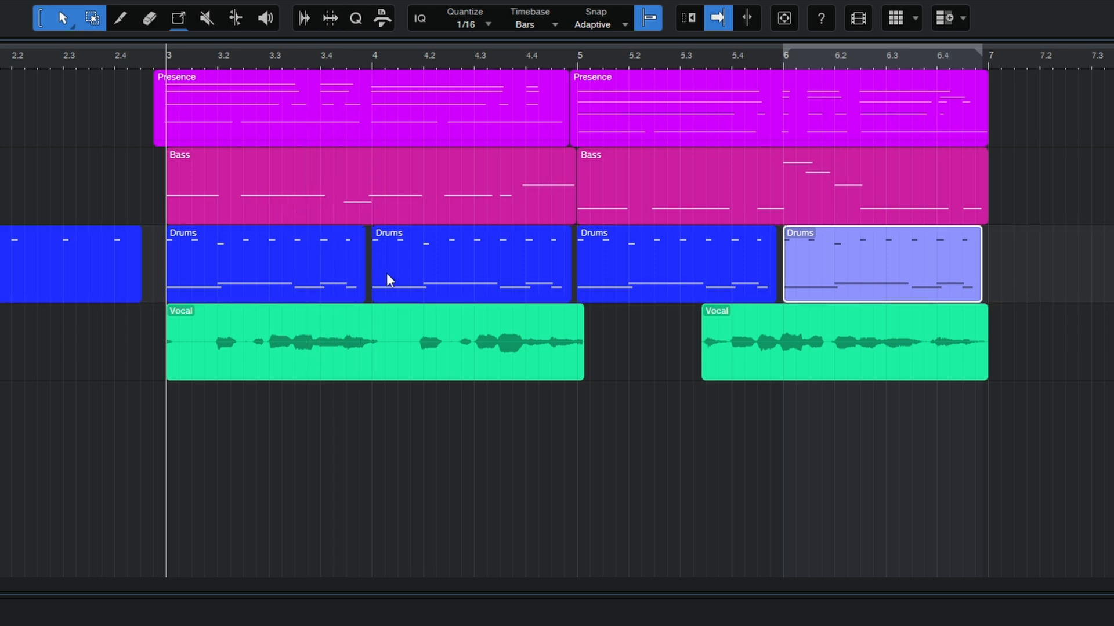
{"action": "mouse_move", "coordinate": [395, 282]}
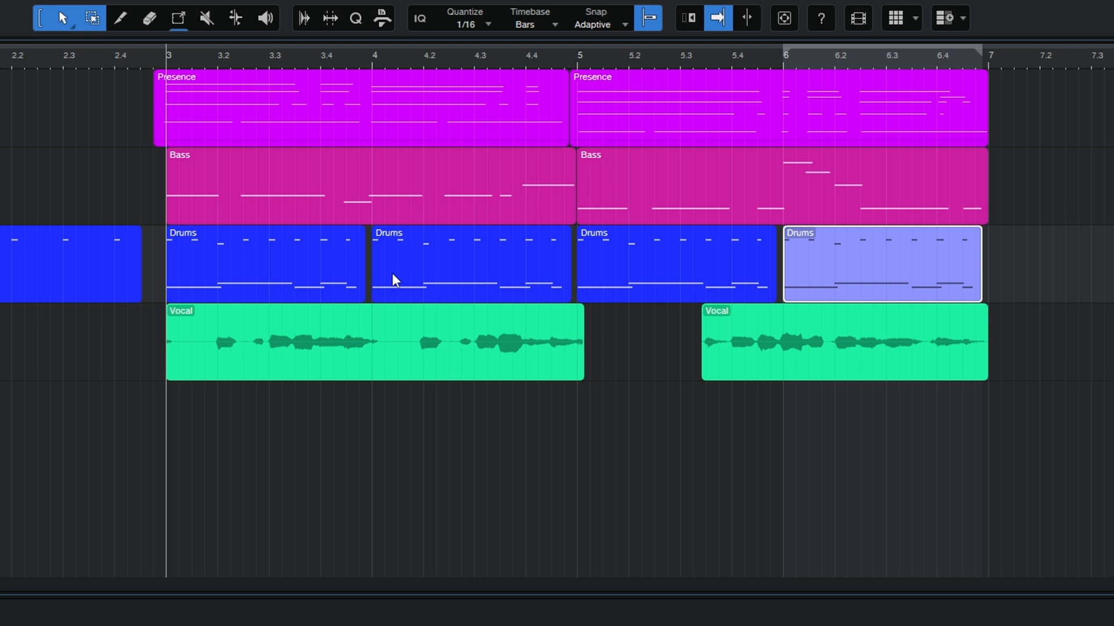
{"action": "mouse_move", "coordinate": [399, 280]}
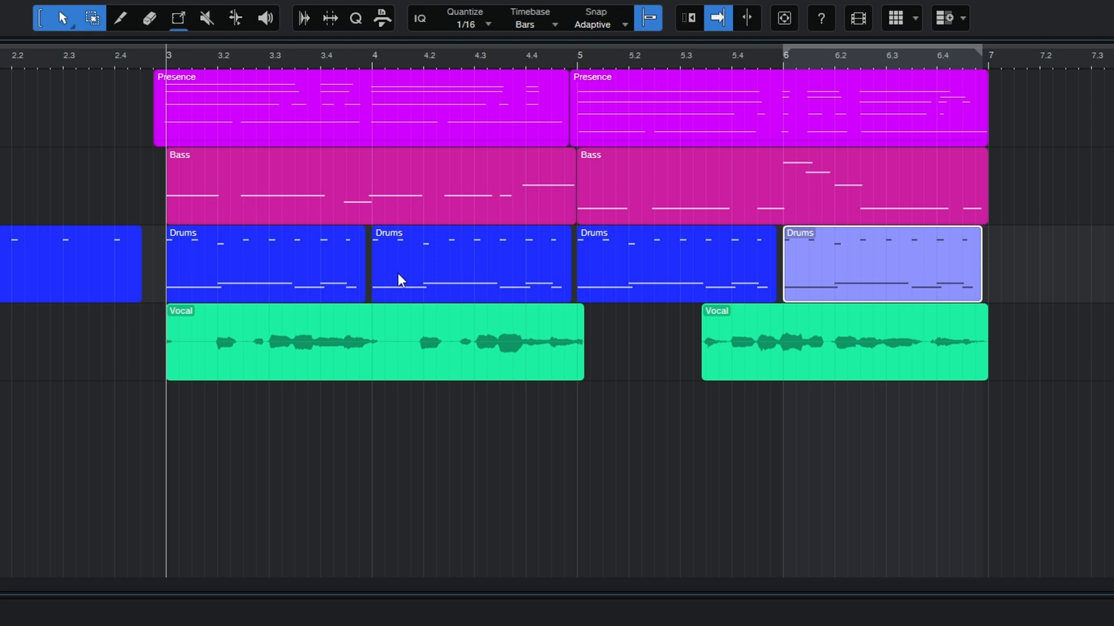
{"action": "mouse_move", "coordinate": [402, 280]}
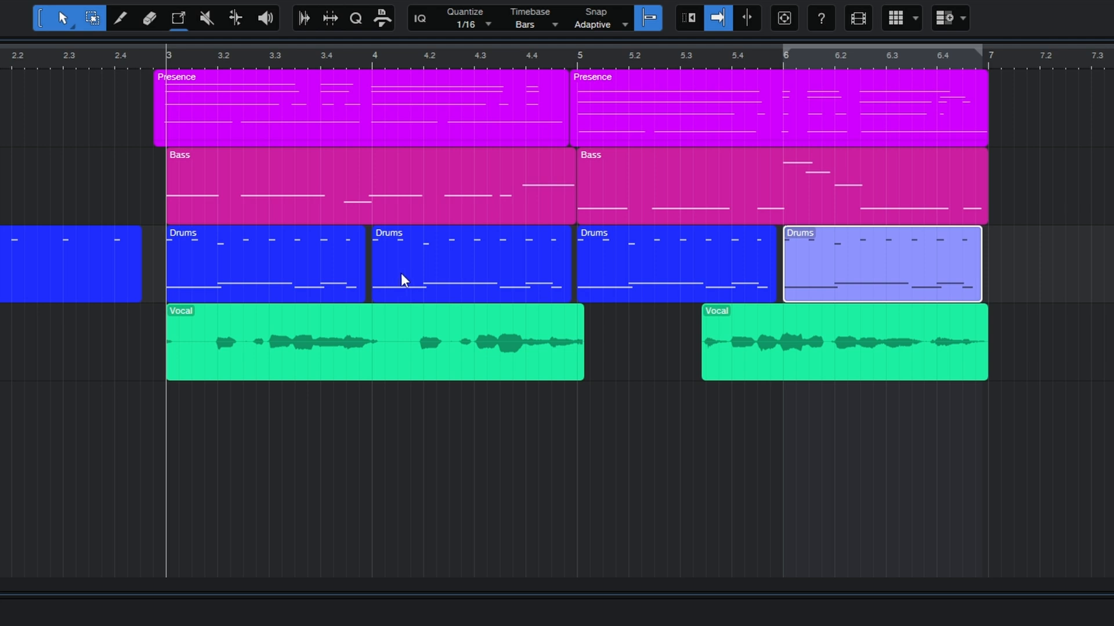
Step: Adjust the duplicated Drums events, leaving a single Drums part at bar 3
{"action": "left_click", "coordinate": [471, 265]}
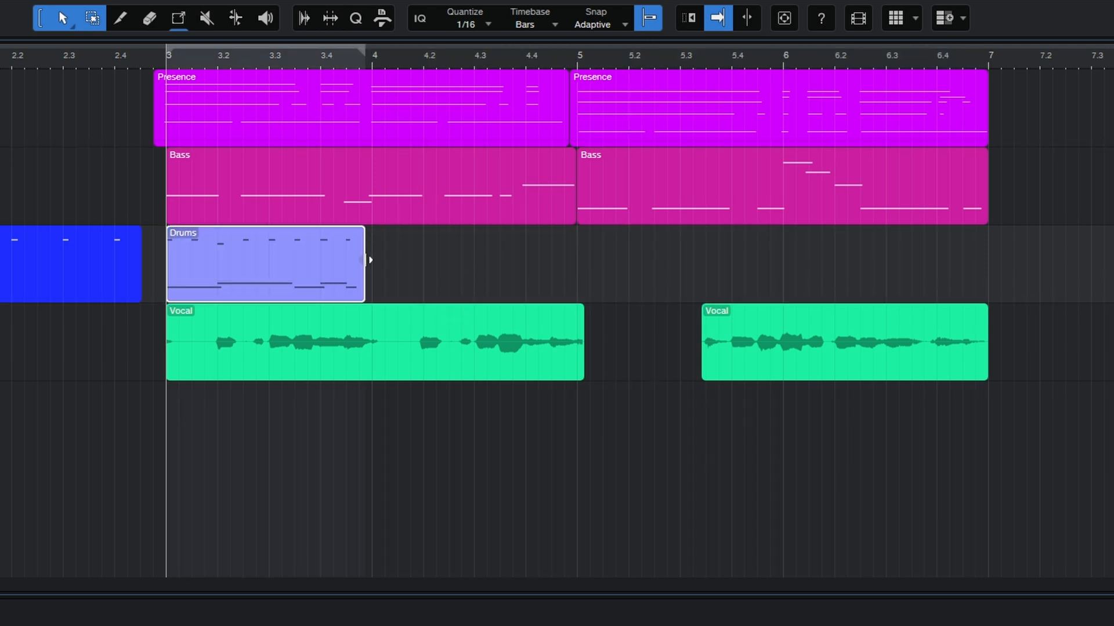
Step: Shorten the bar-3 Drums event, then stretch it back to end just before bar 4
{"action": "left_click_drag", "start_coordinate": [364, 278], "coordinate": [256, 277]}
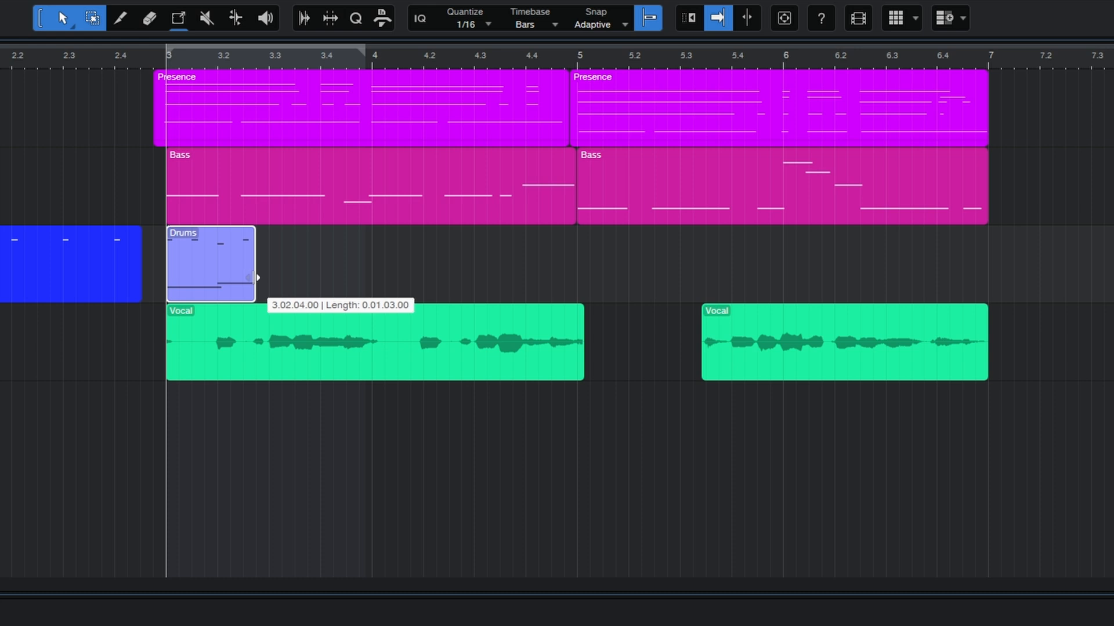
{"action": "mouse_move", "coordinate": [220, 279]}
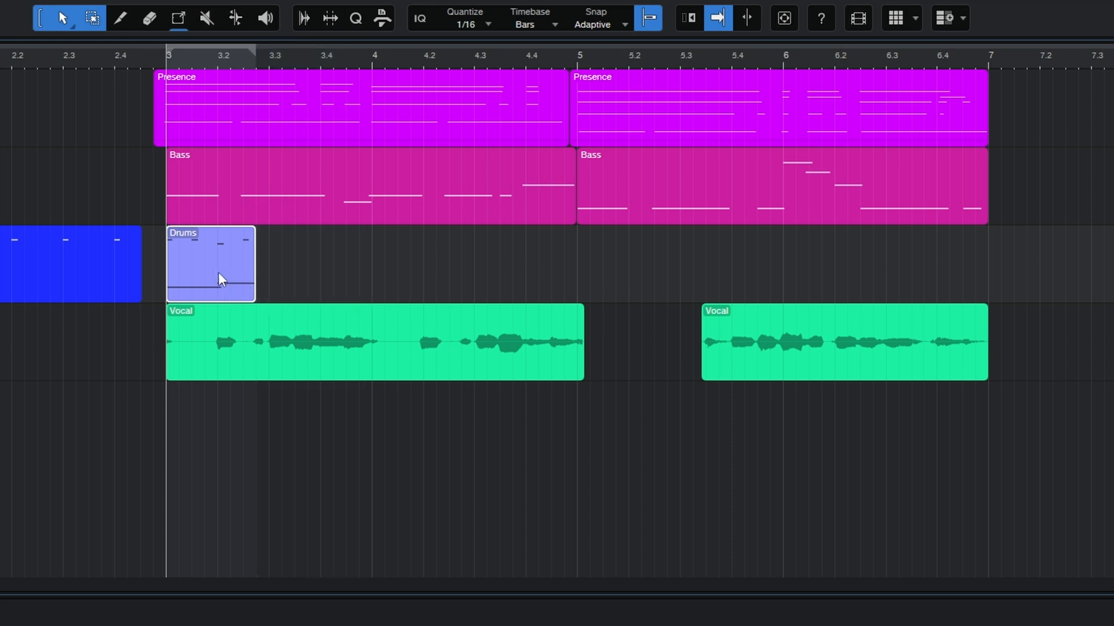
{"action": "left_click_drag", "start_coordinate": [213, 267], "coordinate": [313, 267]}
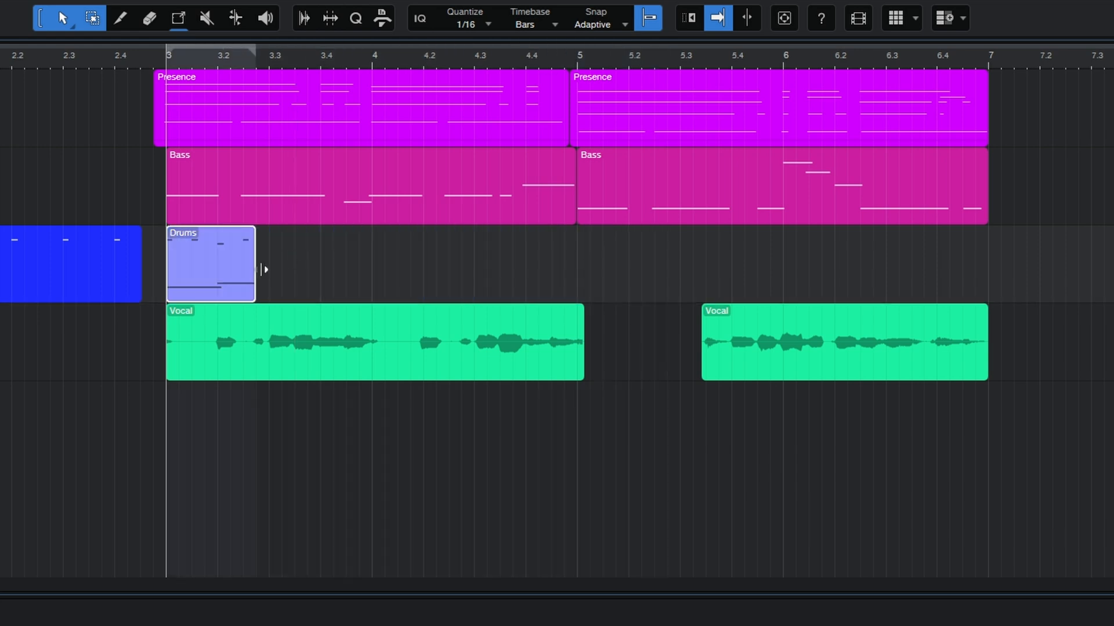
{"action": "left_click_drag", "start_coordinate": [255, 270], "coordinate": [358, 270]}
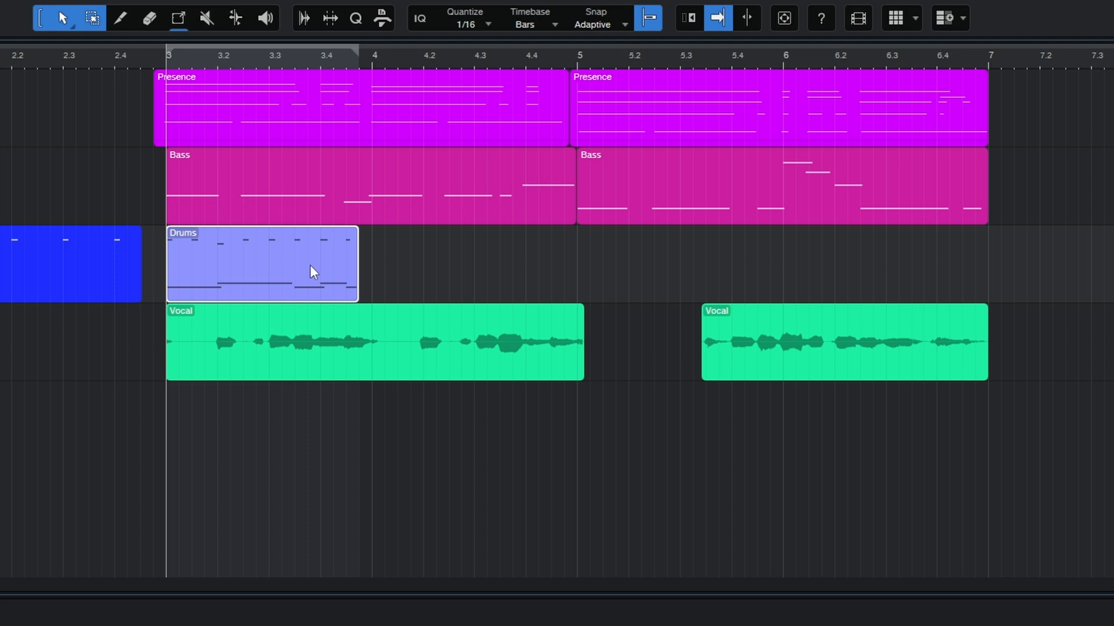
Step: Duplicate the Drums event with Shift+D so copies follow directly after it
{"action": "key", "text": "shift+d"}
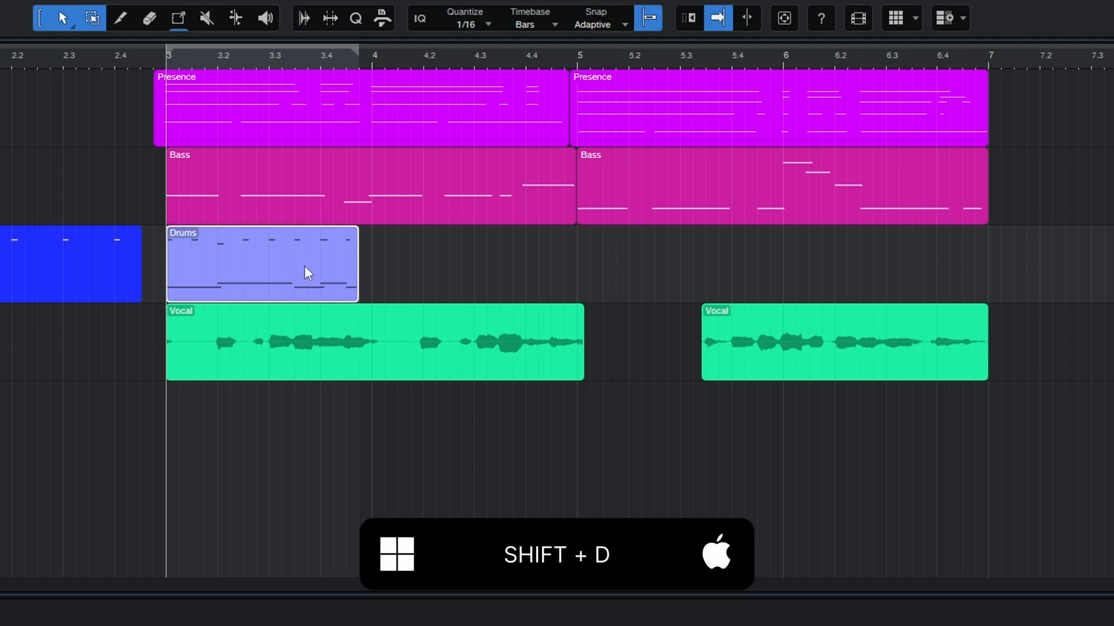
{"action": "key", "text": "shift+d"}
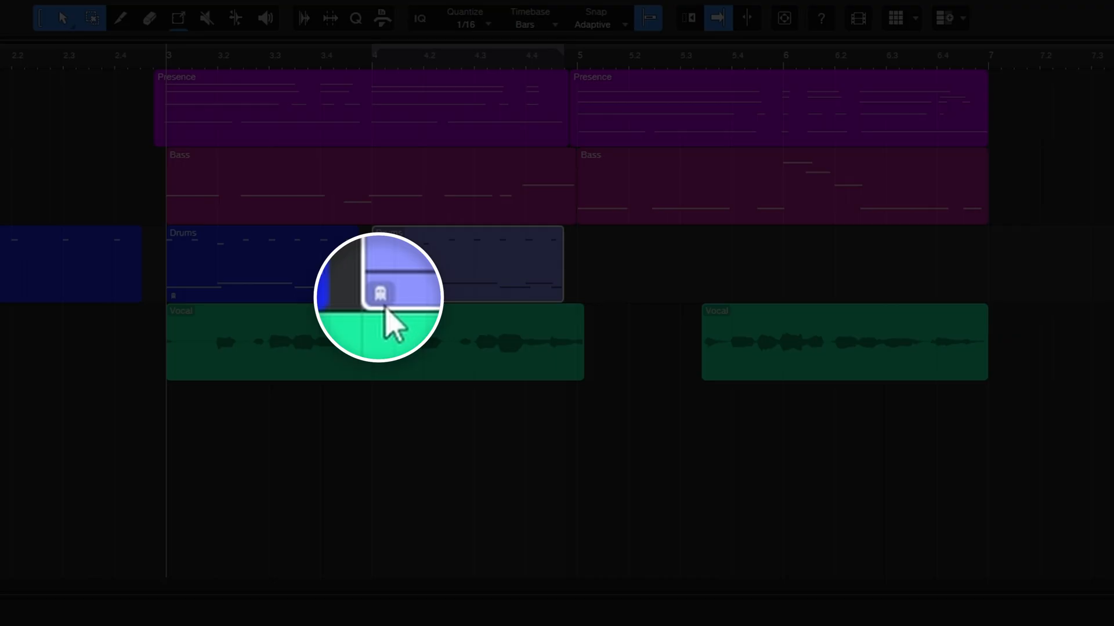
{"action": "mouse_move", "coordinate": [389, 309]}
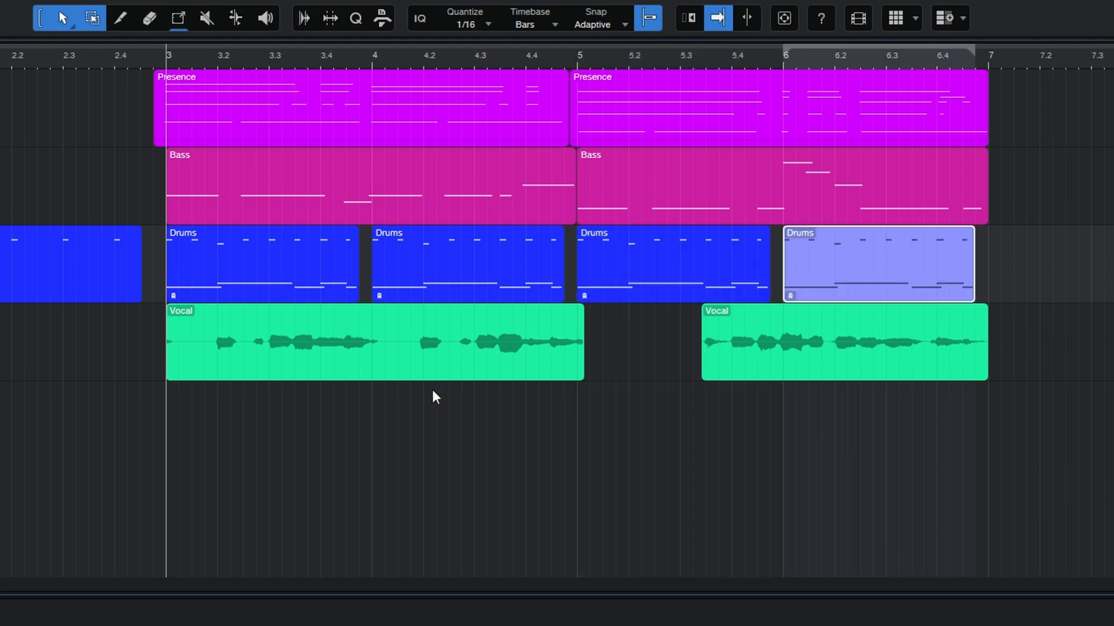
{"action": "mouse_move", "coordinate": [453, 418]}
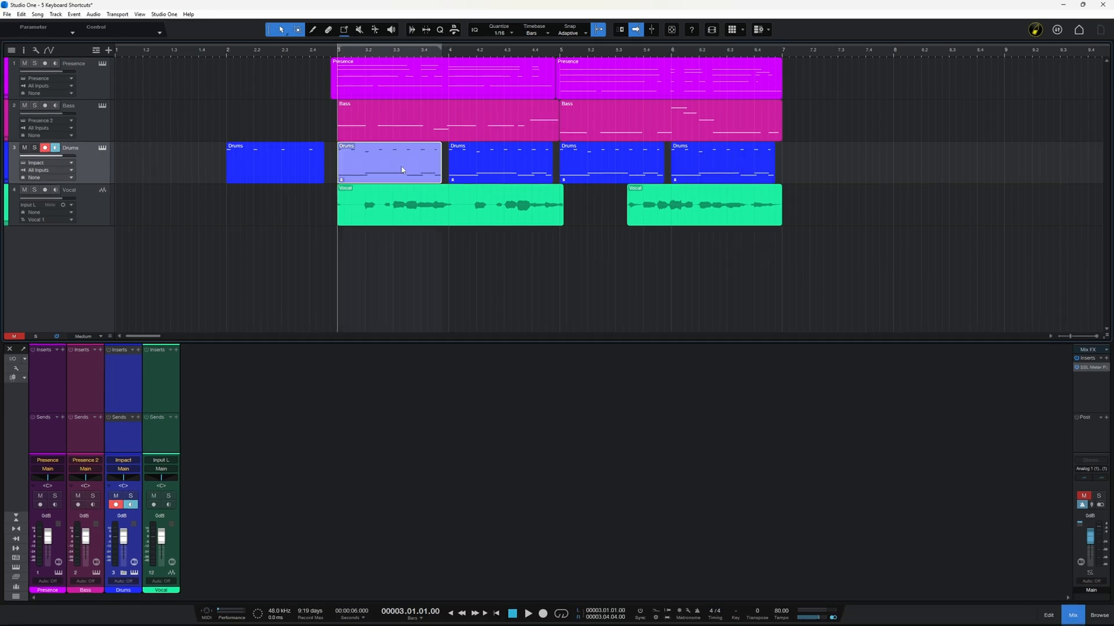
Step: Open a Drums event's notes in the note editor
{"action": "double_click", "coordinate": [389, 160]}
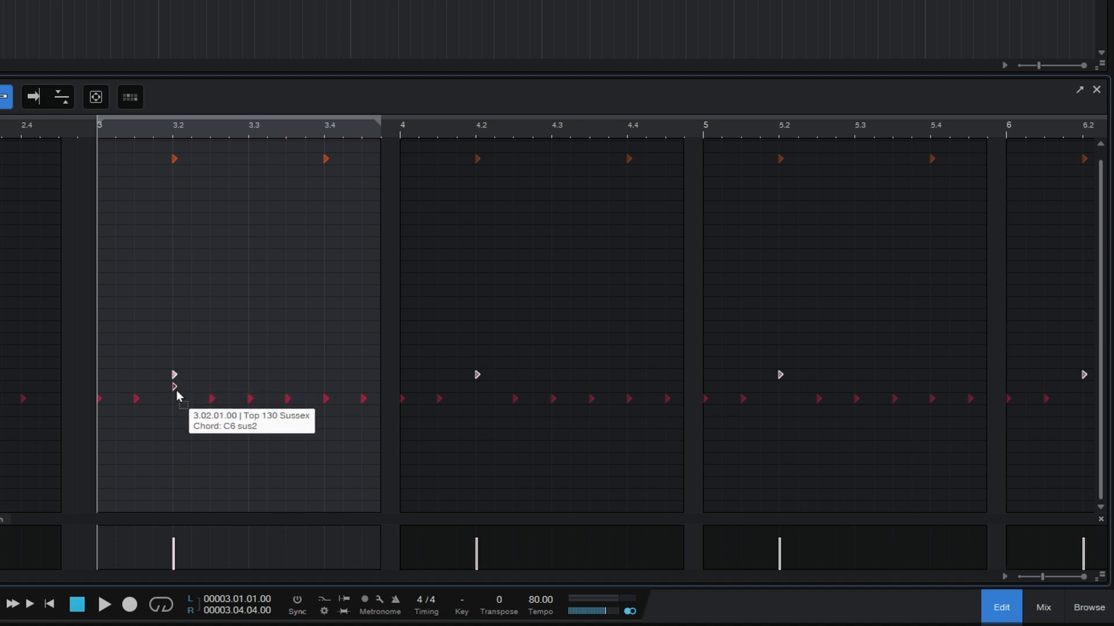
{"action": "mouse_move", "coordinate": [357, 393]}
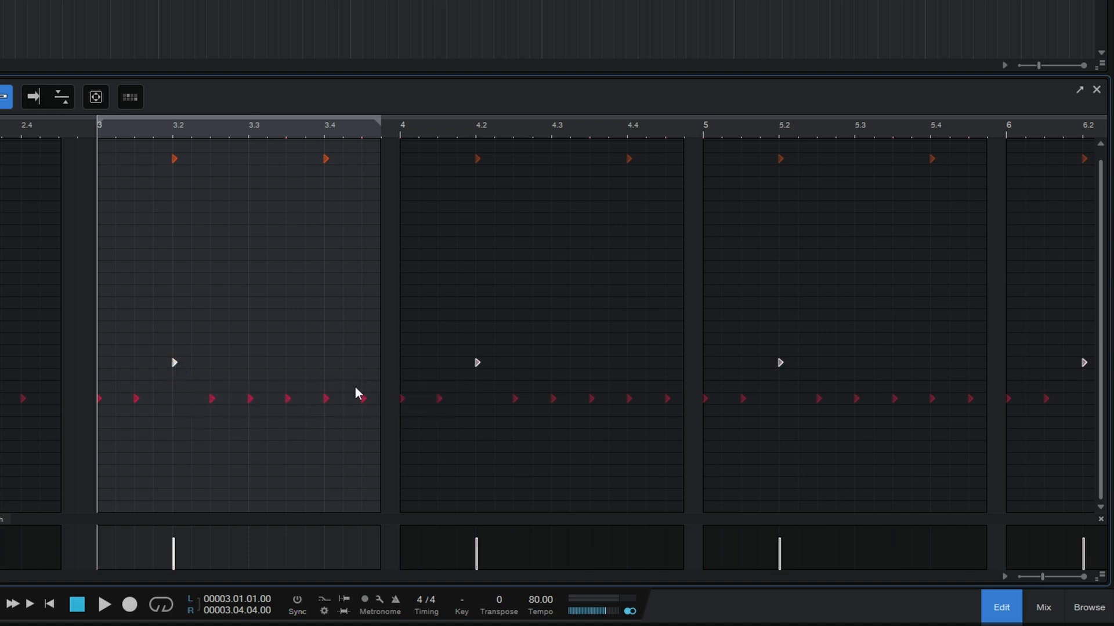
{"action": "mouse_move", "coordinate": [745, 391]}
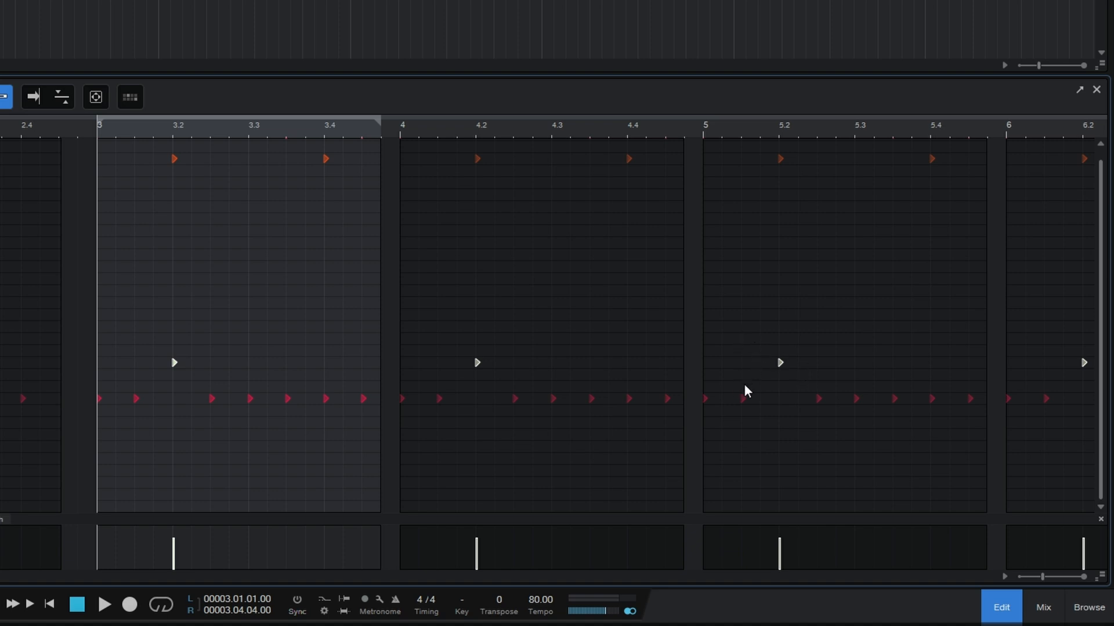
{"action": "mouse_move", "coordinate": [743, 372]}
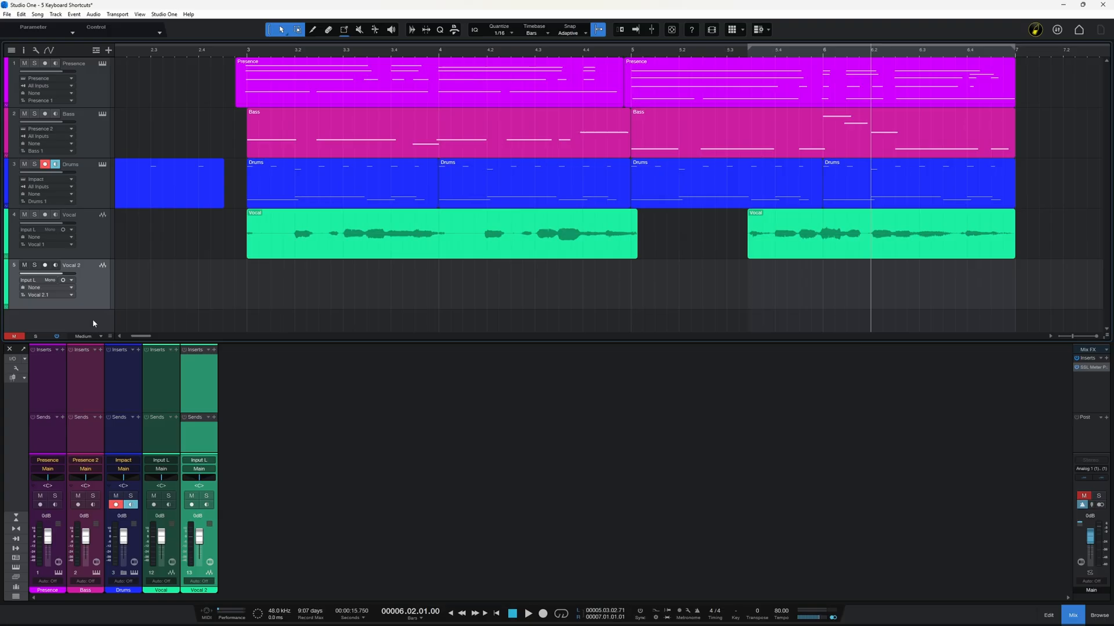
{"action": "mouse_move", "coordinate": [256, 305]}
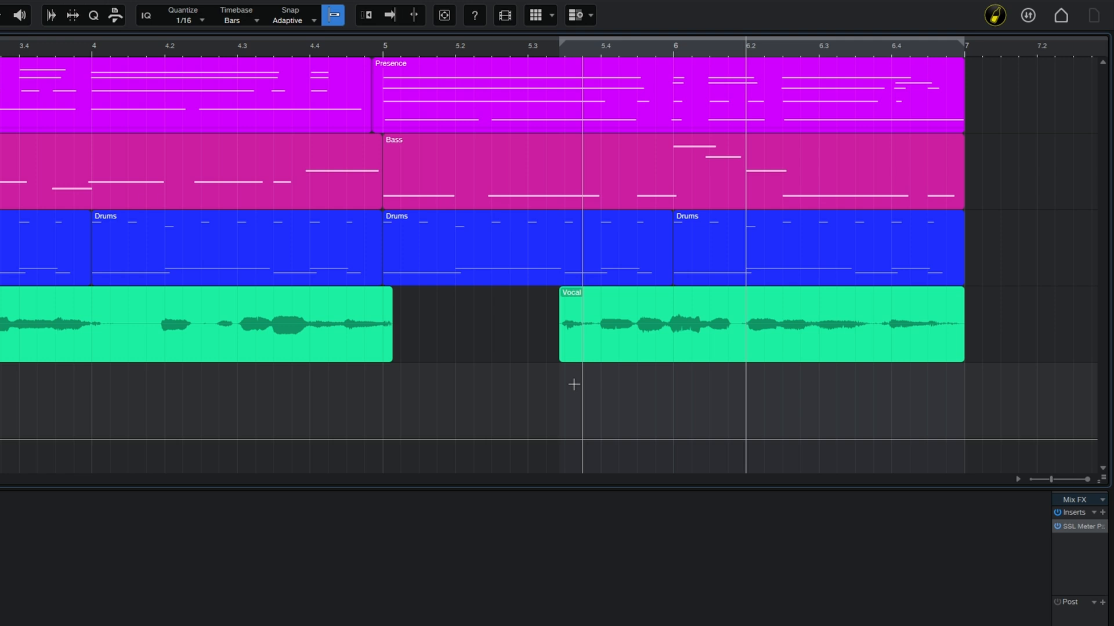
{"action": "mouse_move", "coordinate": [571, 370]}
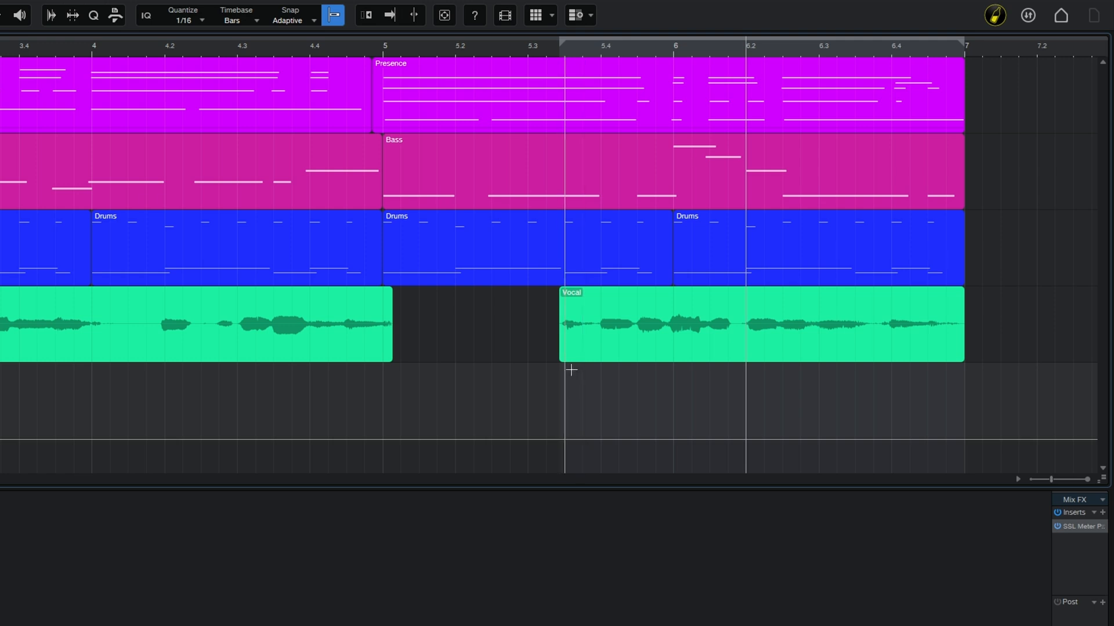
{"action": "mouse_move", "coordinate": [567, 374]}
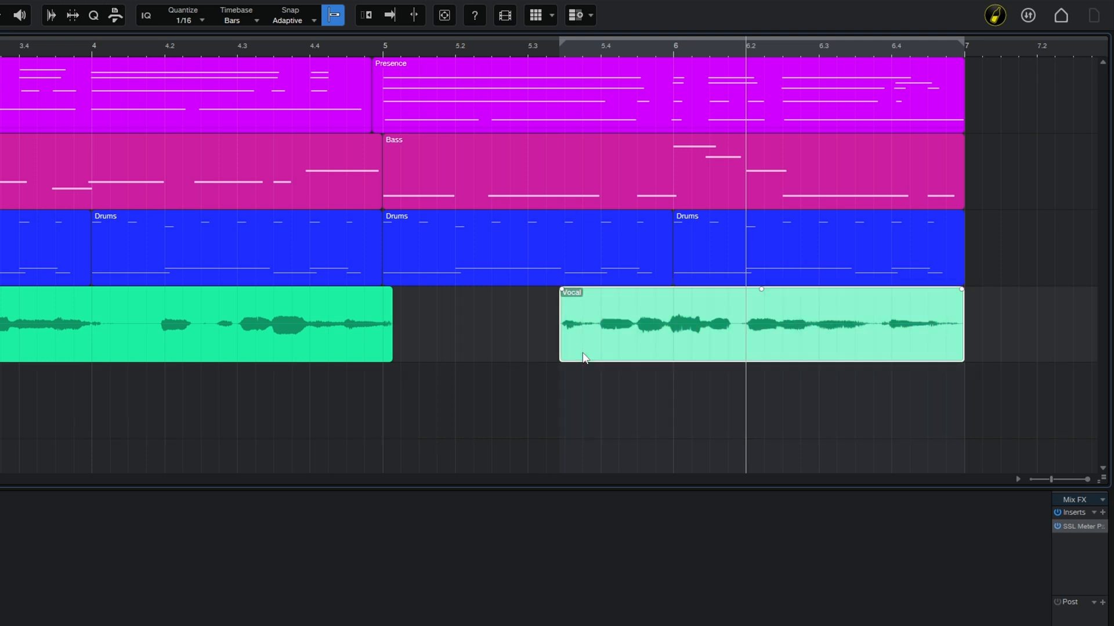
{"action": "key", "text": "ctrl+c"}
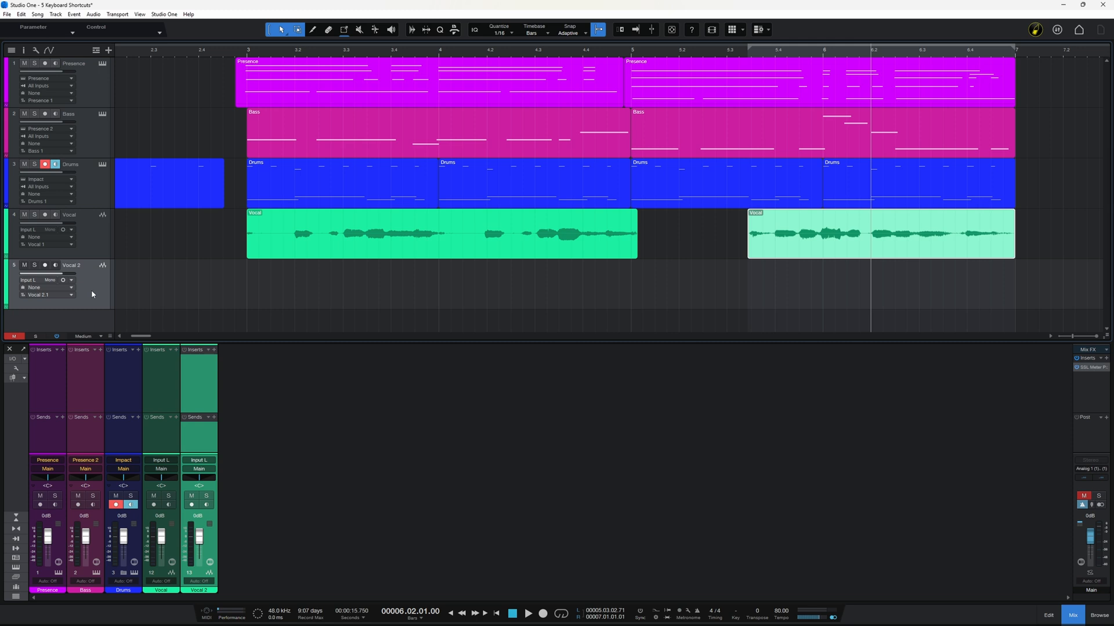
{"action": "key", "text": "shift+ctrl+v"}
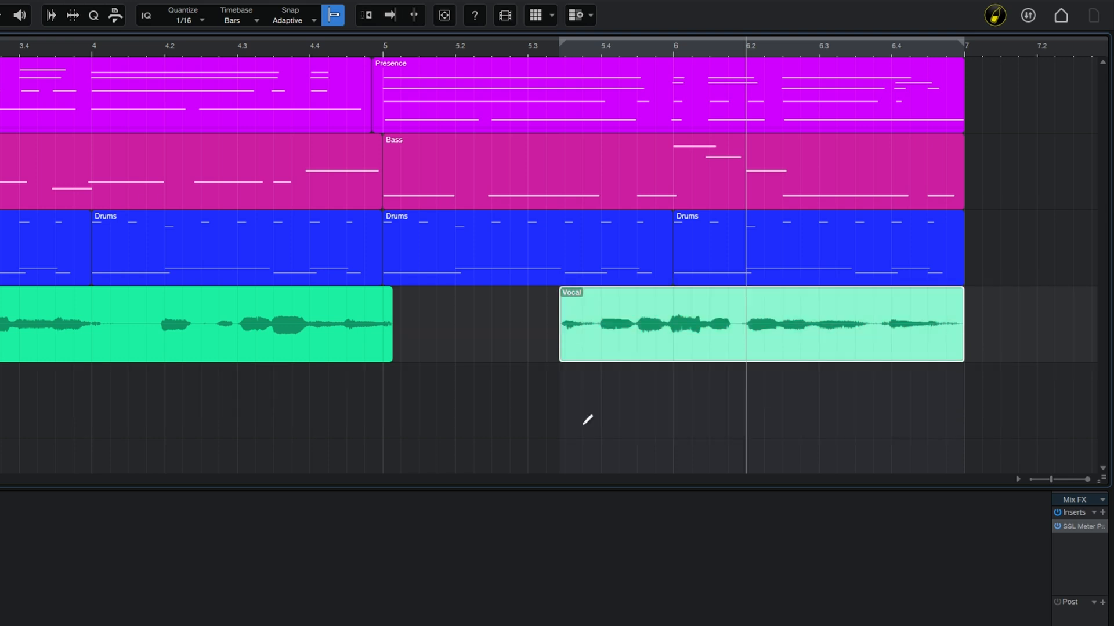
{"action": "mouse_move", "coordinate": [586, 430]}
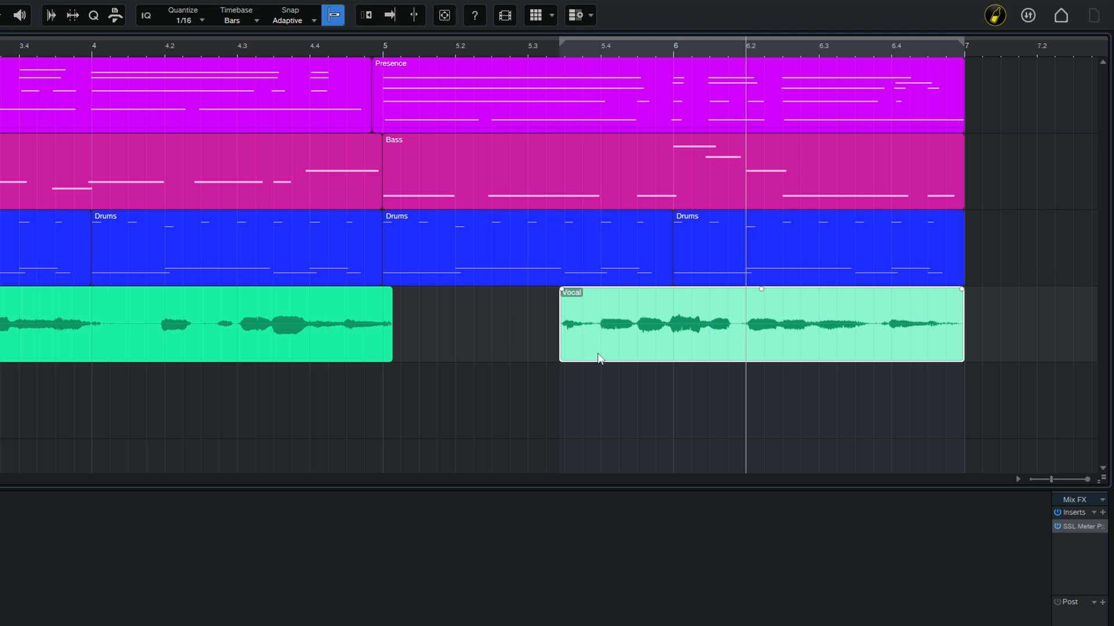
Step: Copy the second Vocal event onto the track below, placing the copy at 5.04.04
{"action": "left_click_drag", "start_coordinate": [600, 326], "coordinate": [600, 398]}
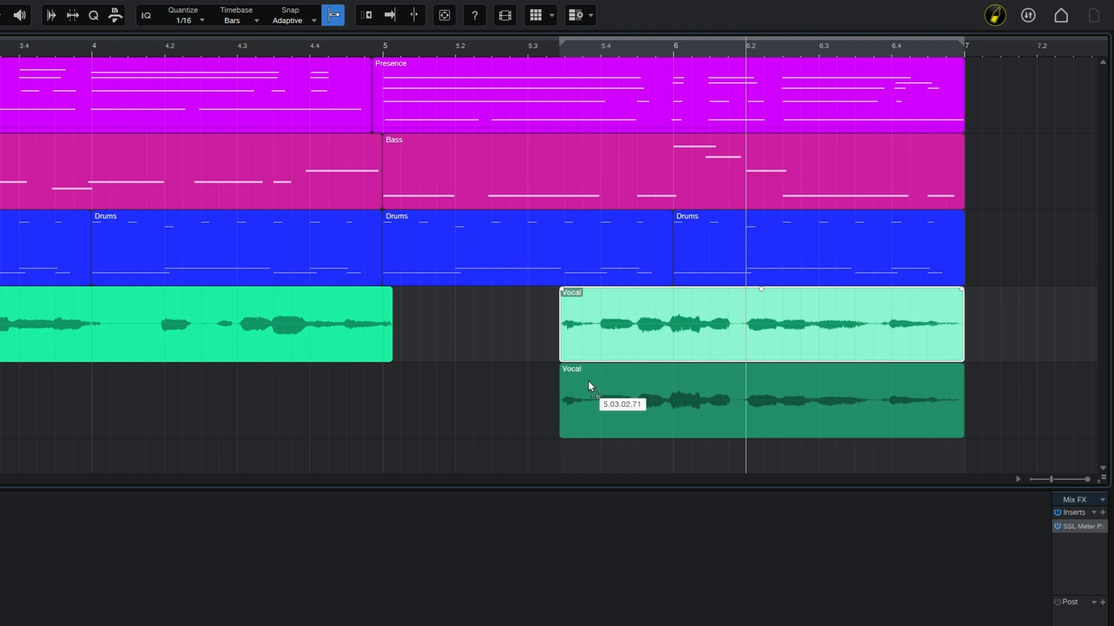
{"action": "left_click_drag", "start_coordinate": [597, 396], "coordinate": [689, 397]}
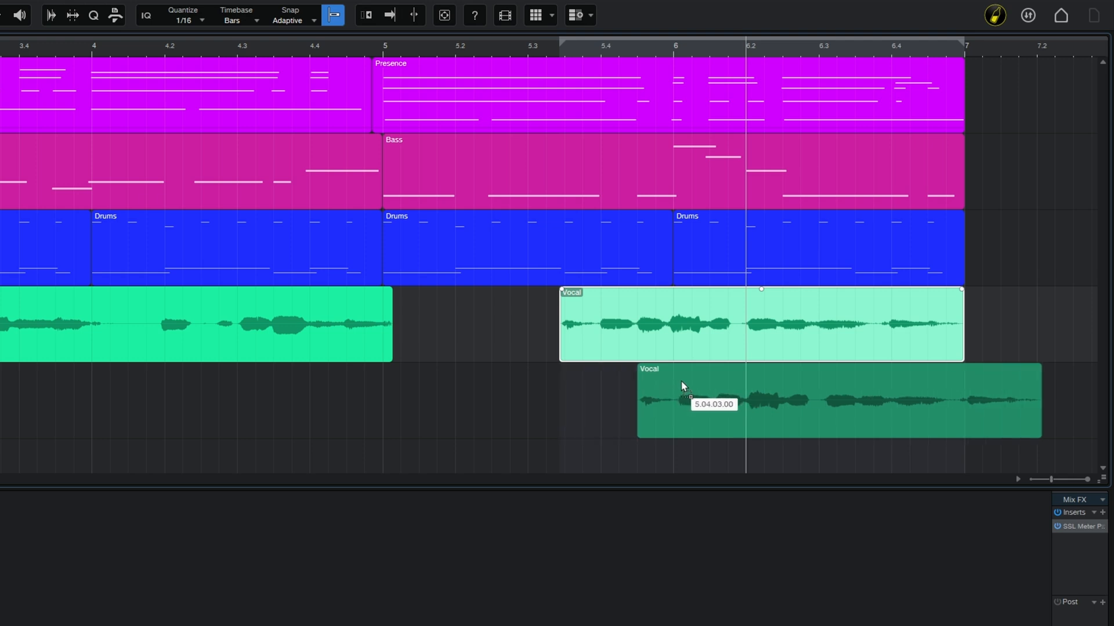
{"action": "left_click_drag", "start_coordinate": [682, 401], "coordinate": [701, 398]}
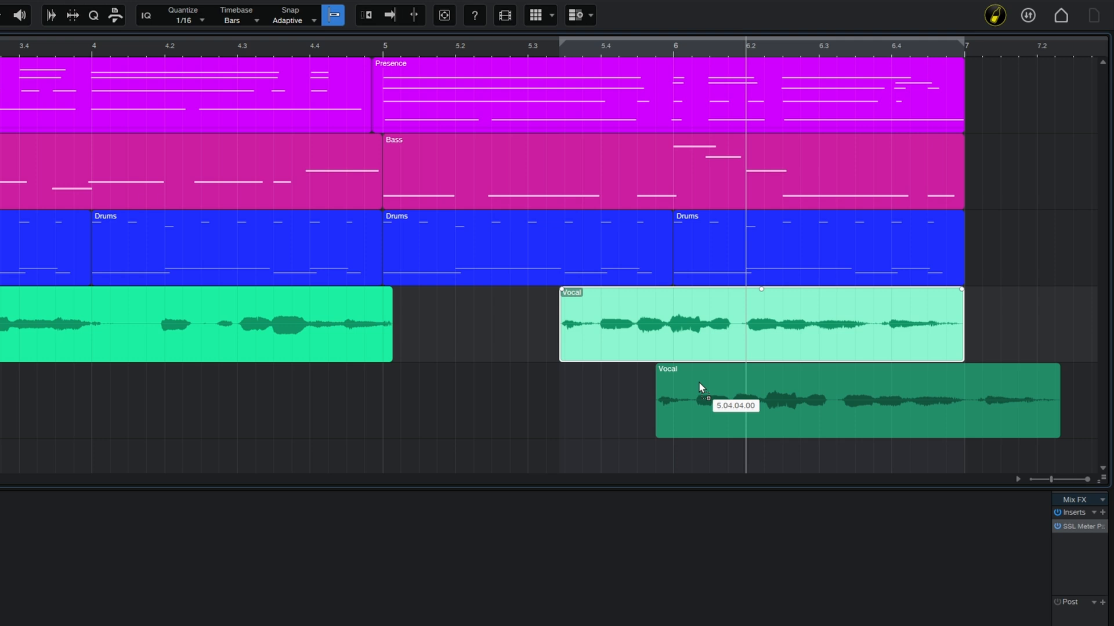
{"action": "left_click_drag", "start_coordinate": [701, 387], "coordinate": [632, 391]}
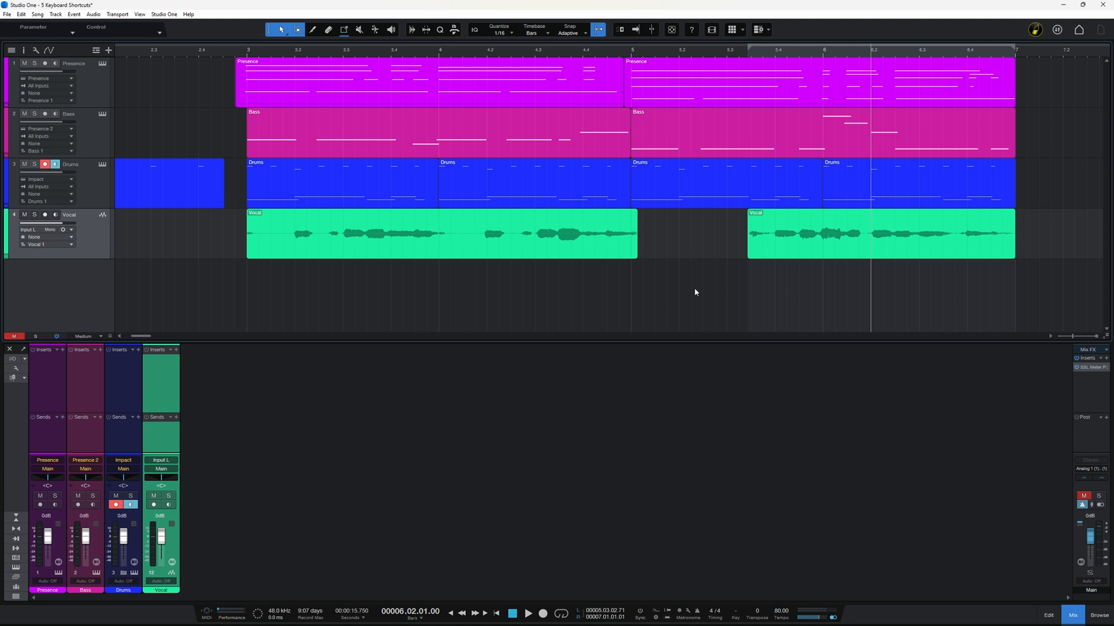
{"action": "mouse_move", "coordinate": [702, 287]}
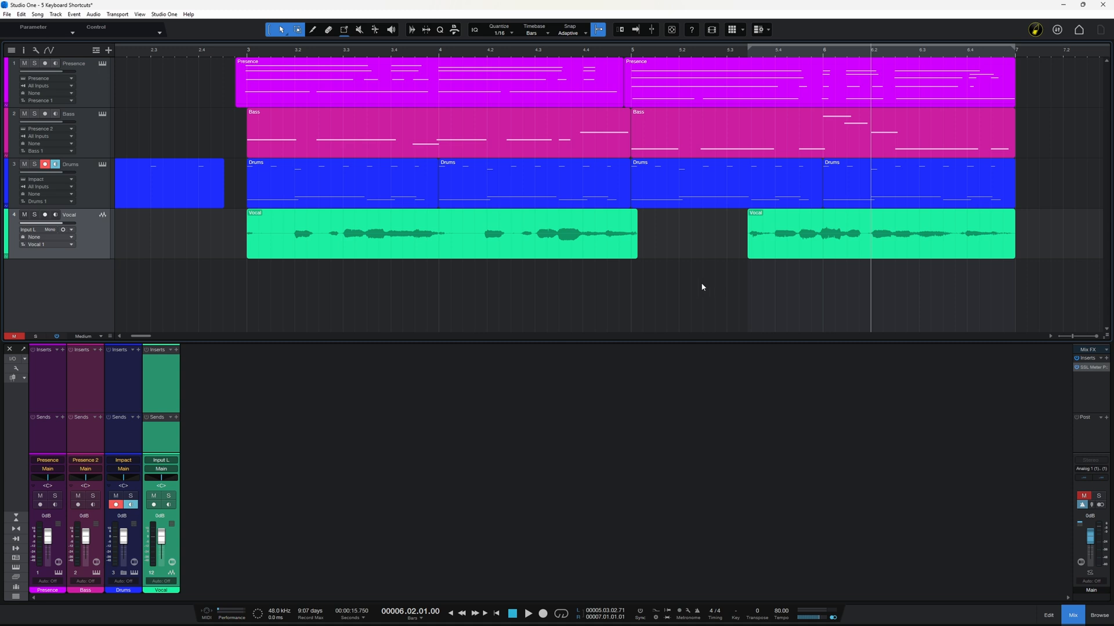
{"action": "mouse_move", "coordinate": [706, 287]}
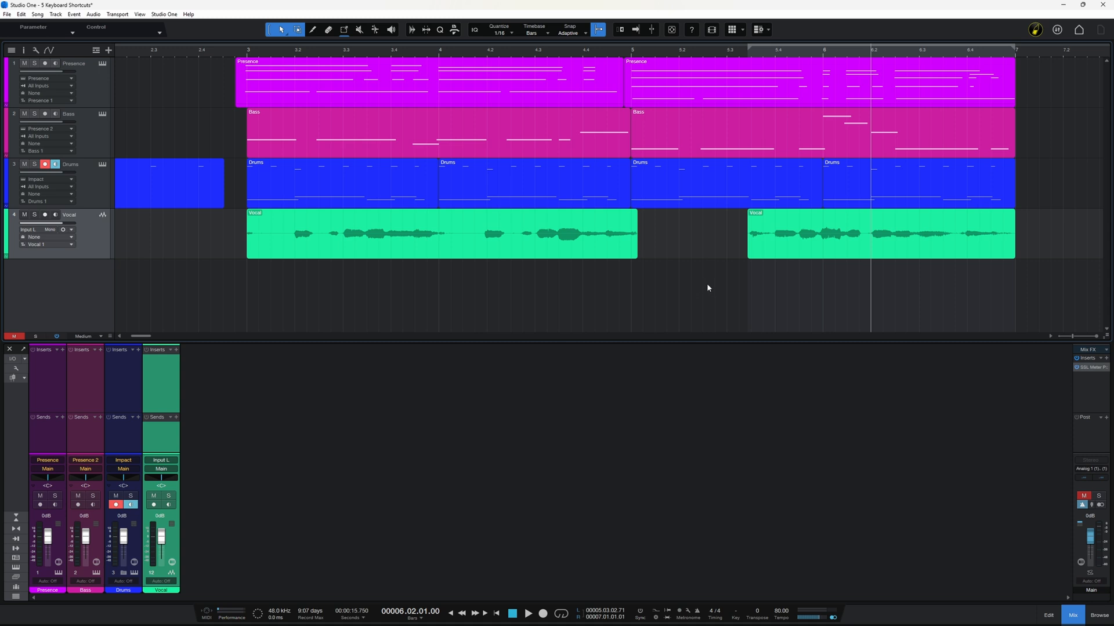
{"action": "mouse_move", "coordinate": [715, 295]}
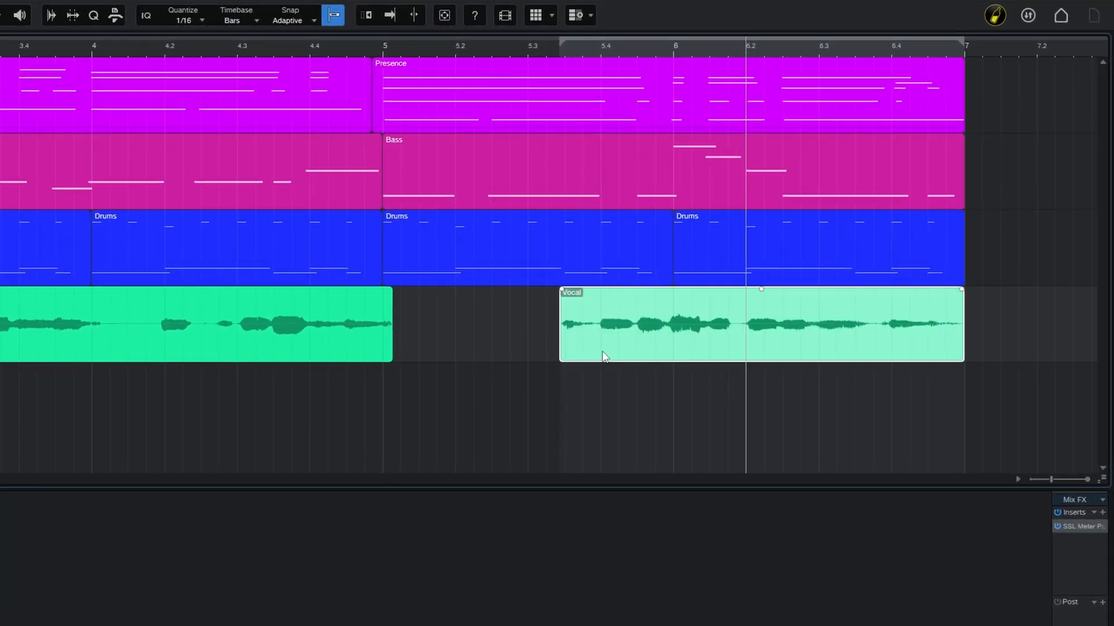
{"action": "mouse_move", "coordinate": [609, 355]}
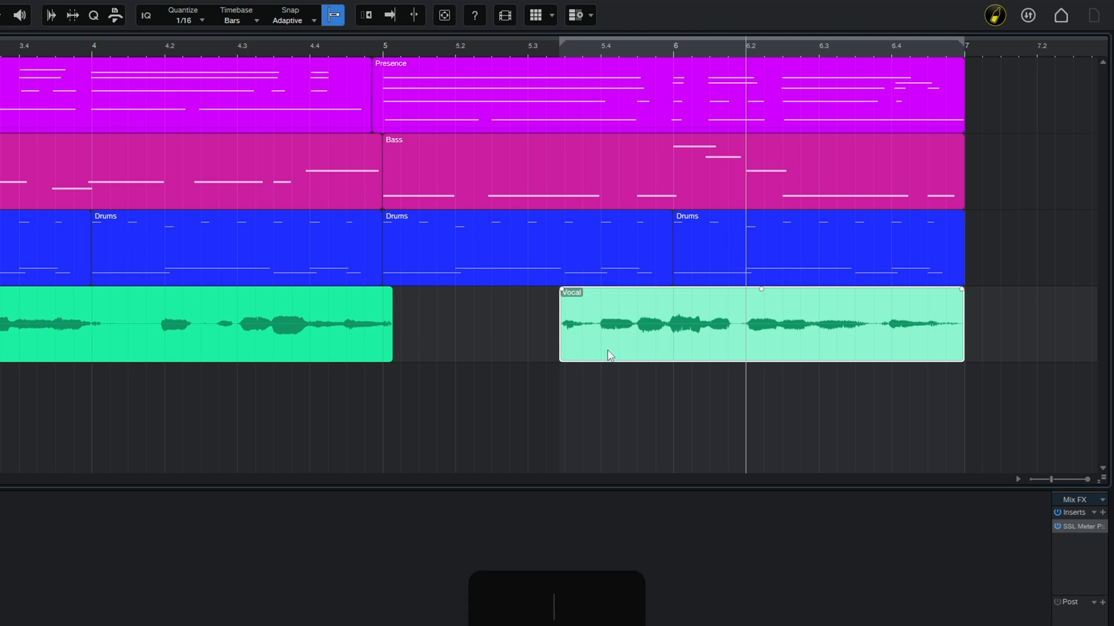
{"action": "key", "text": "alt"}
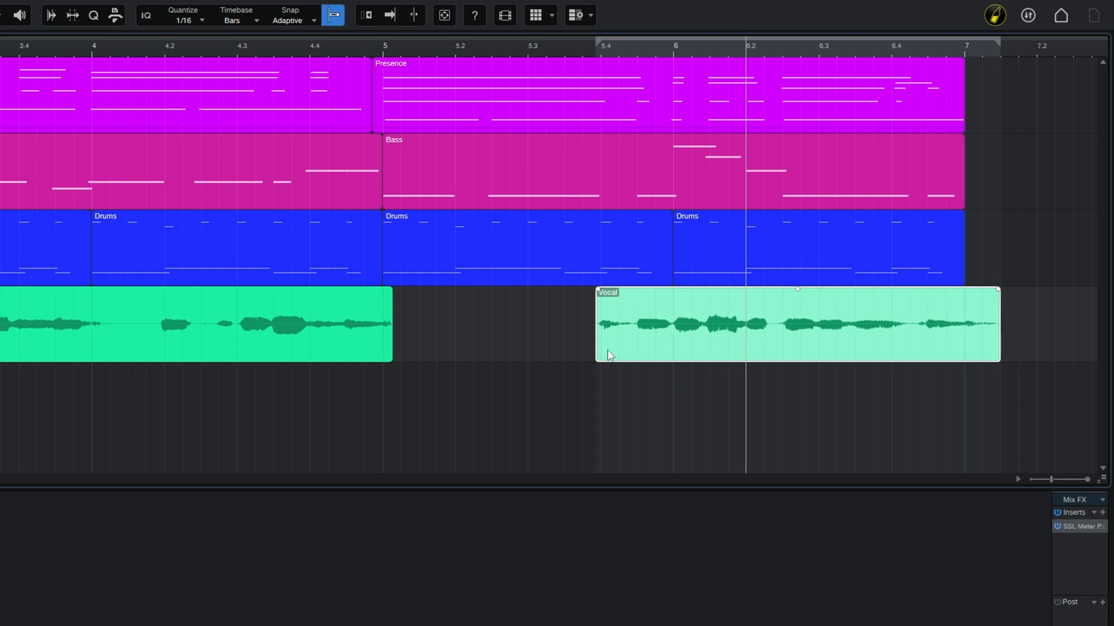
{"action": "mouse_move", "coordinate": [616, 355]}
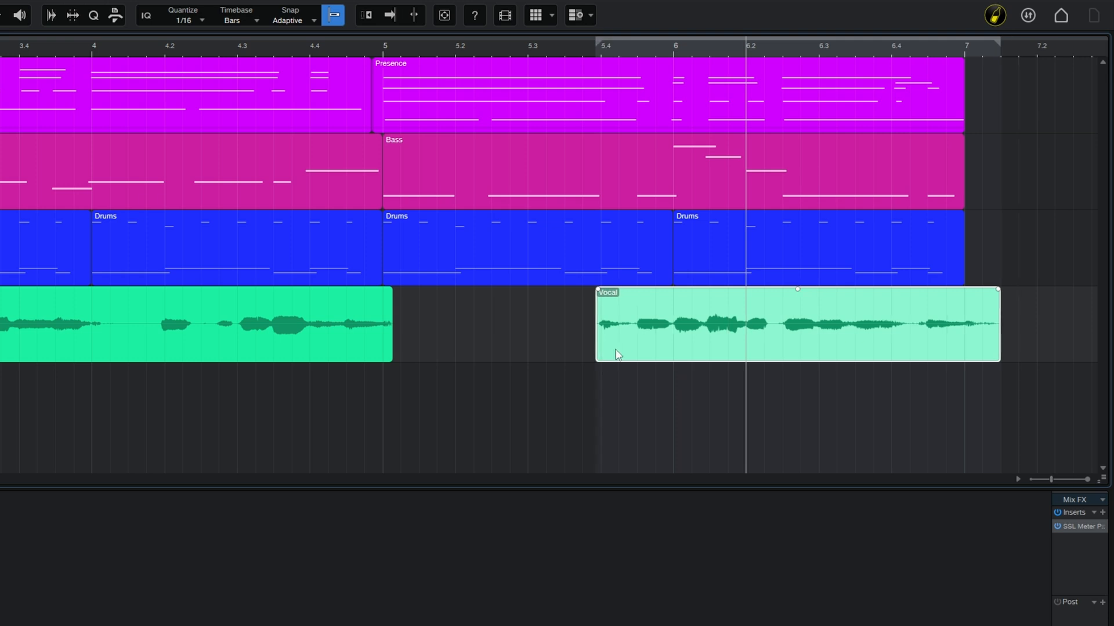
{"action": "mouse_move", "coordinate": [634, 349]}
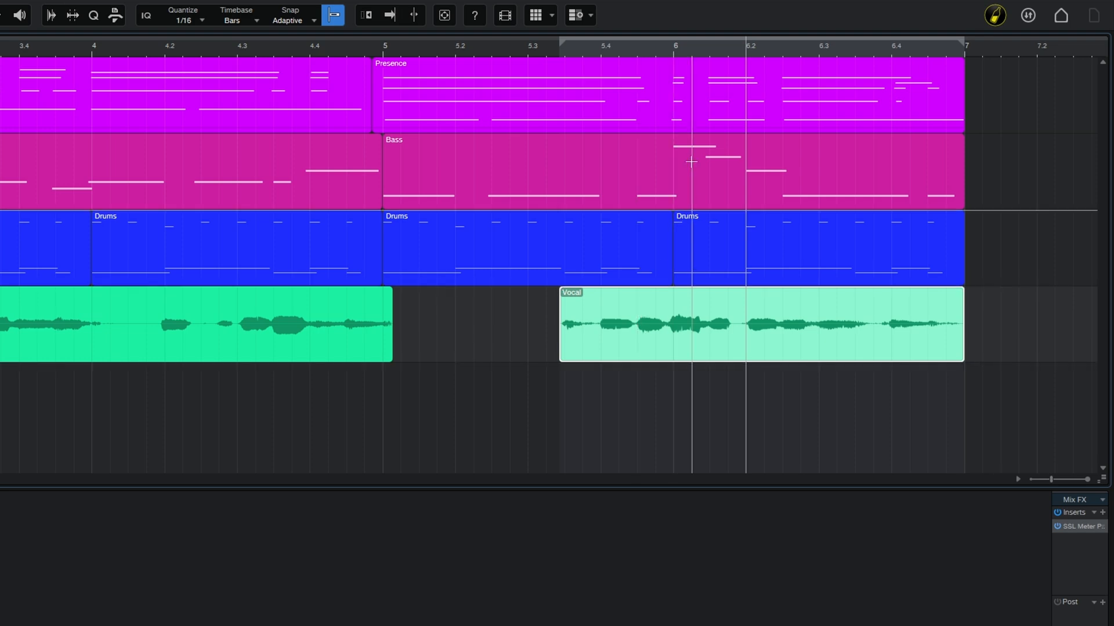
{"action": "mouse_move", "coordinate": [695, 119]}
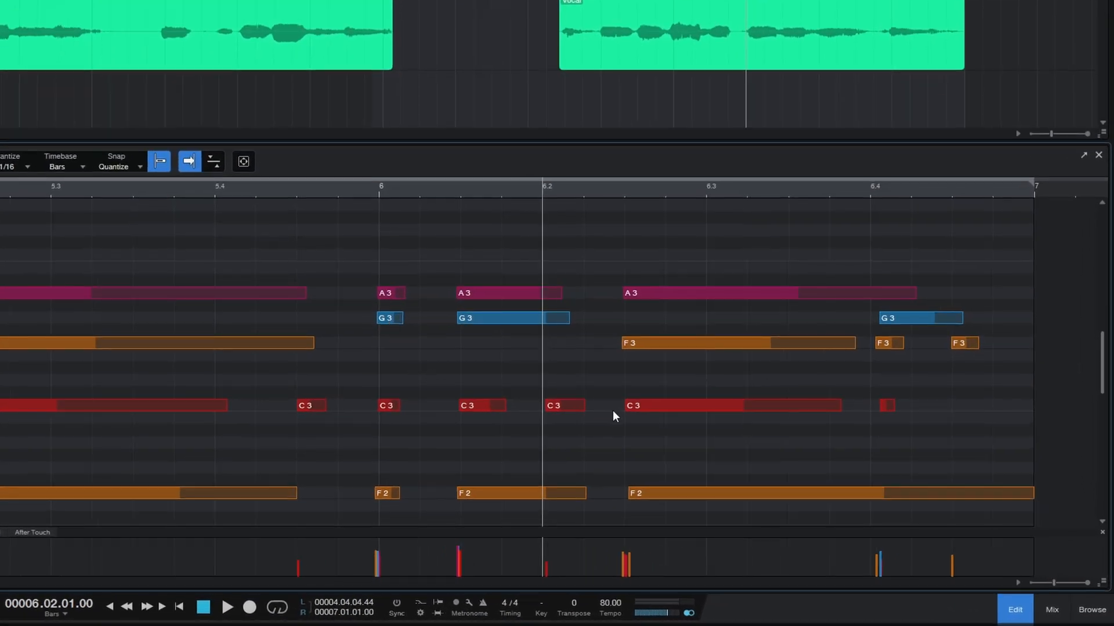
{"action": "mouse_move", "coordinate": [355, 271]}
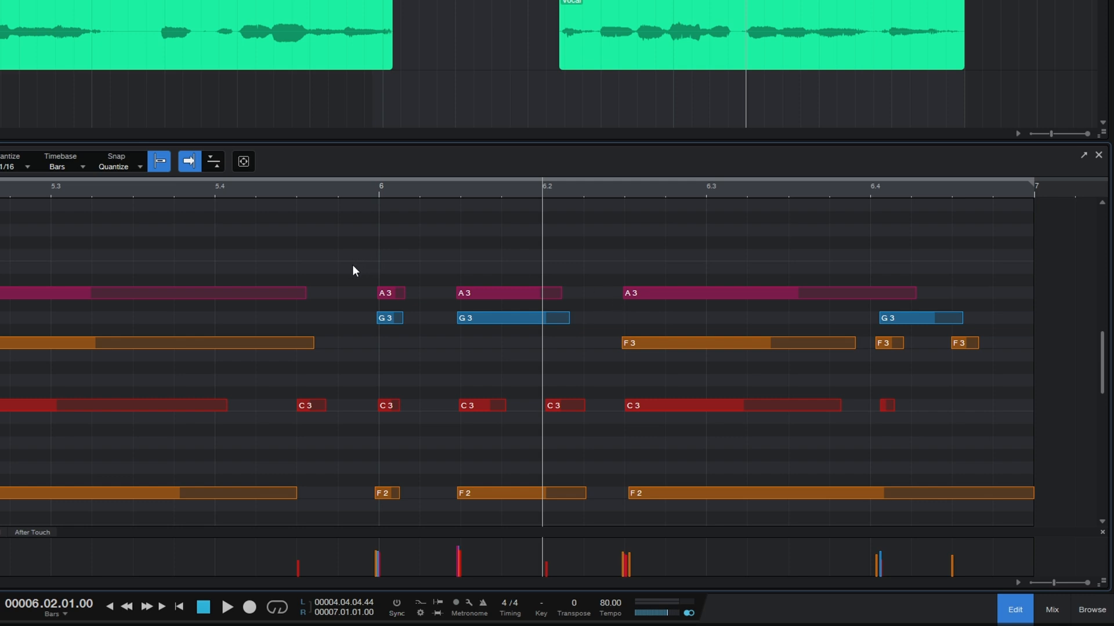
Step: Rubber-band select the A3, G3 and C3 notes around bar 6
{"action": "left_click_drag", "start_coordinate": [354, 268], "coordinate": [598, 433]}
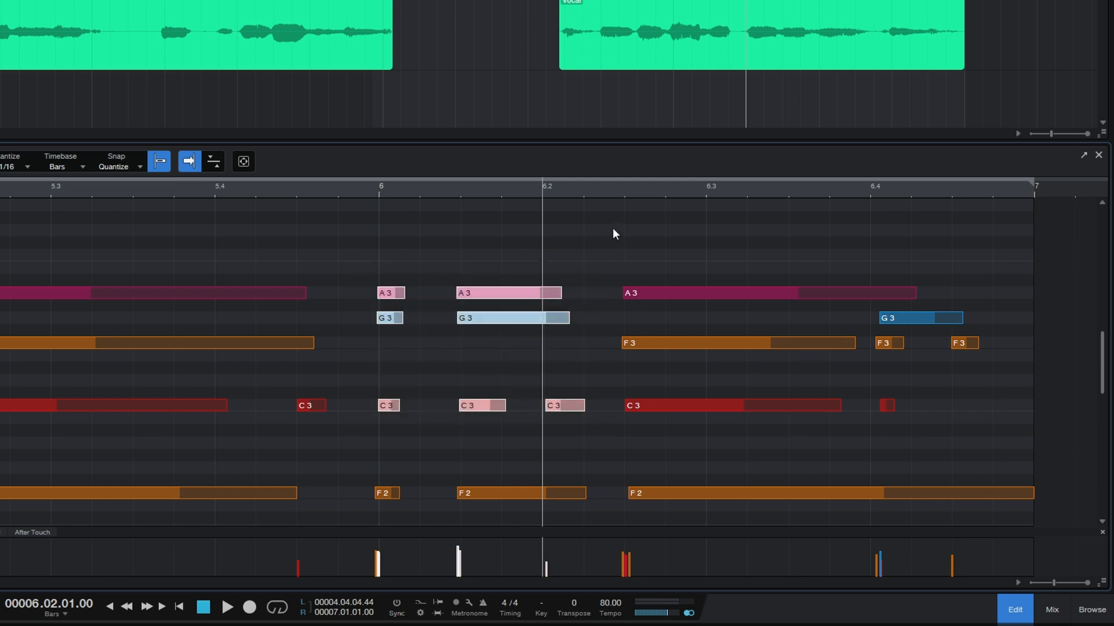
{"action": "key", "text": "alt"}
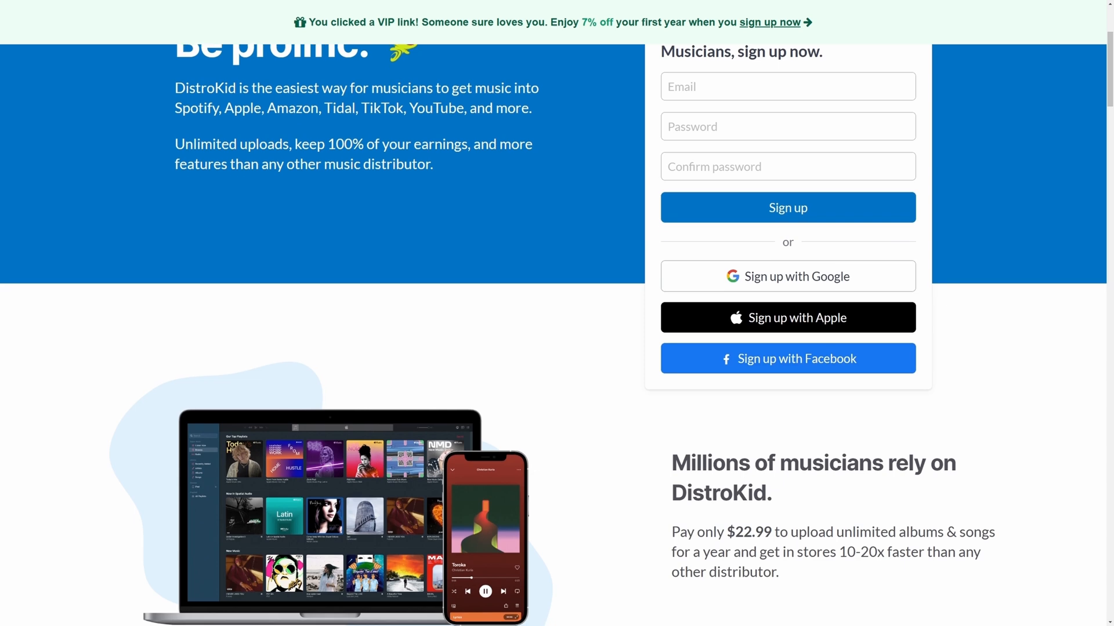
Step: Scroll down through the DistroKid musician sign-up page
{"action": "scroll", "scroll_direction": "down", "scroll_amount": 3}
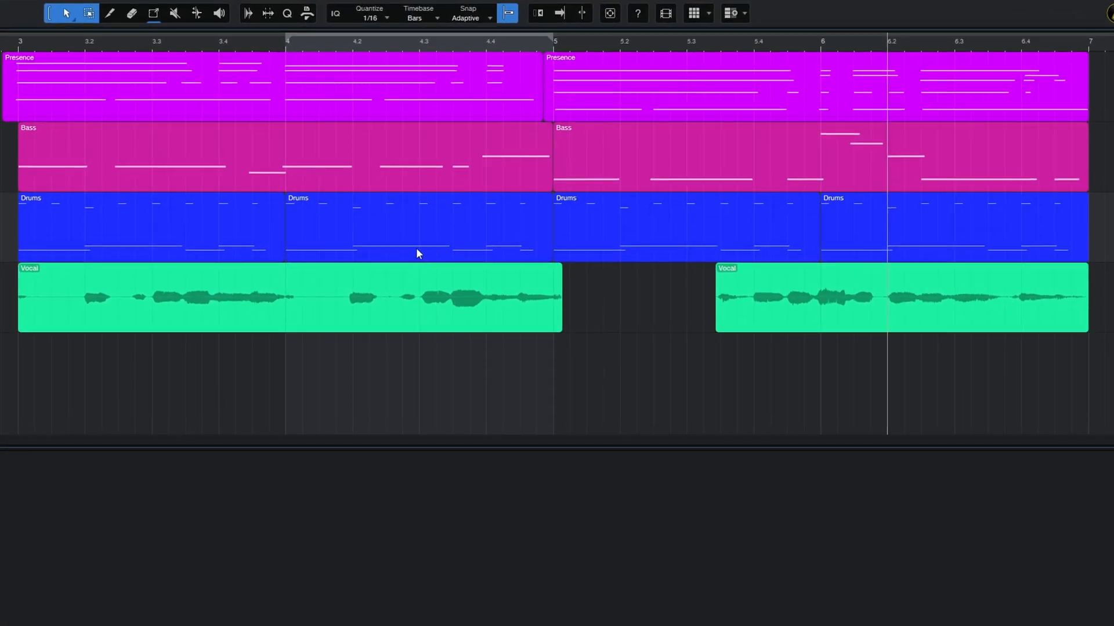
Step: Select the bar-4 and first Drums events together and merge them into one bars 3–5 event
{"action": "left_click", "coordinate": [418, 228]}
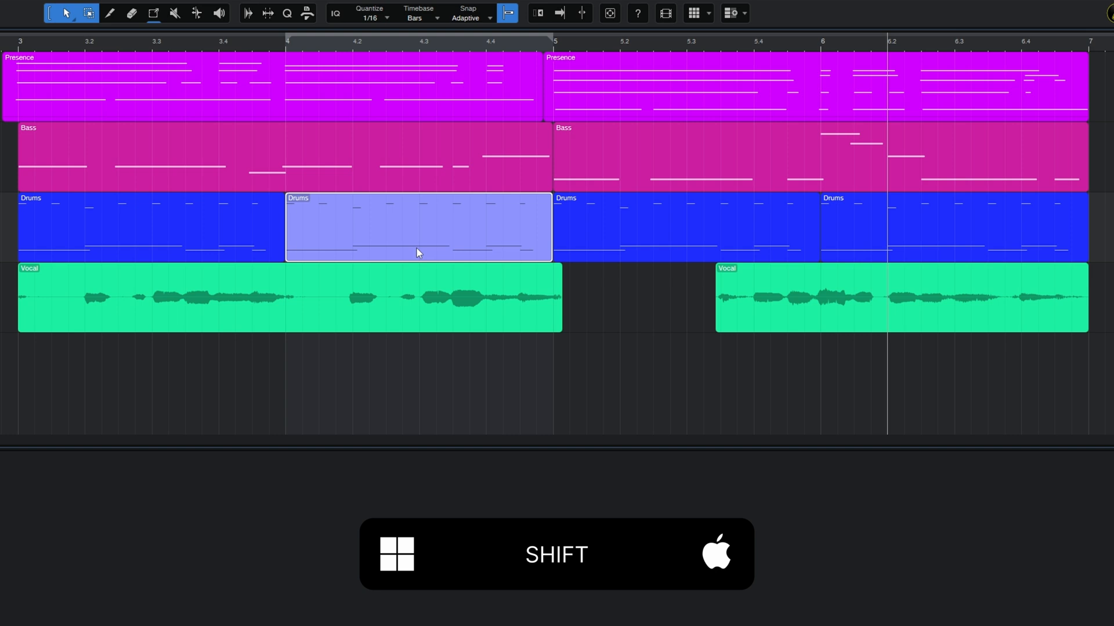
{"action": "key", "text": "shift"}
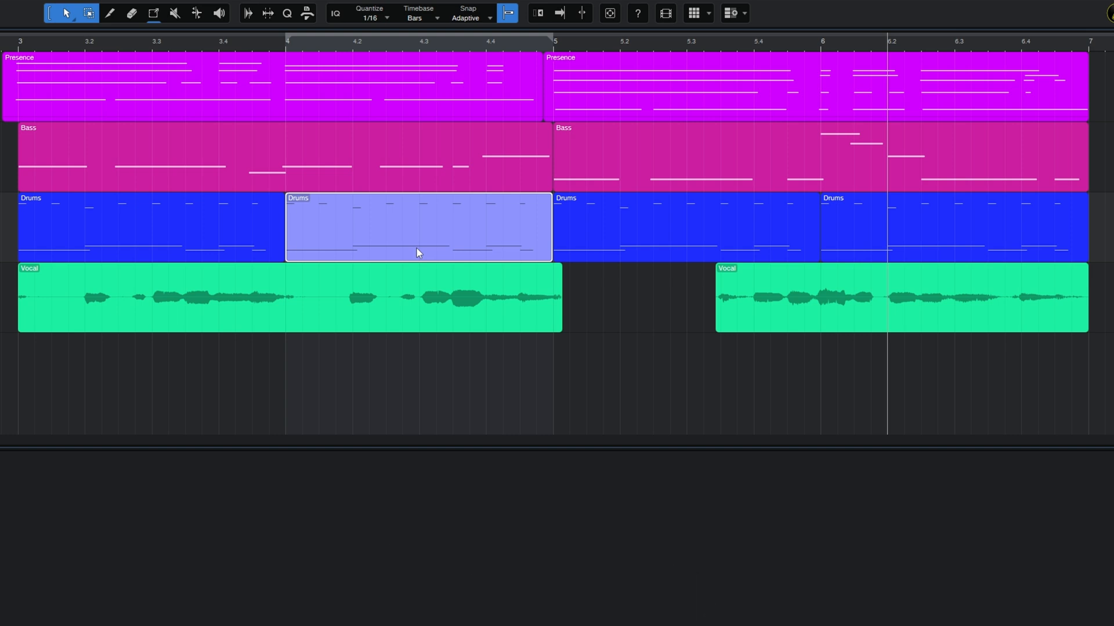
{"action": "left_click", "coordinate": [682, 227]}
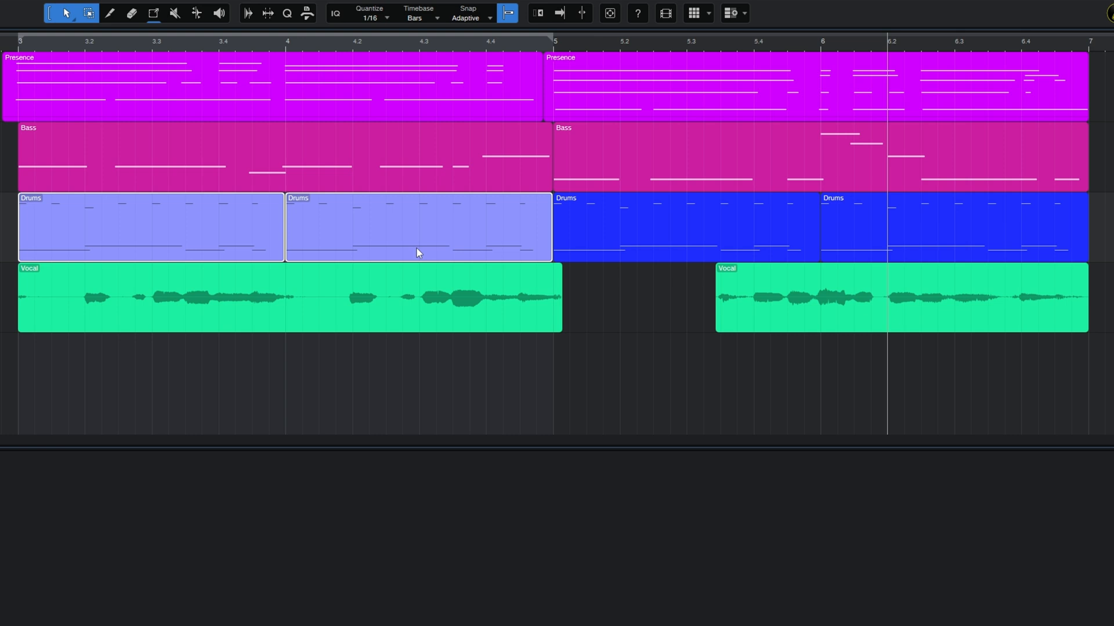
{"action": "left_click", "coordinate": [285, 156]}
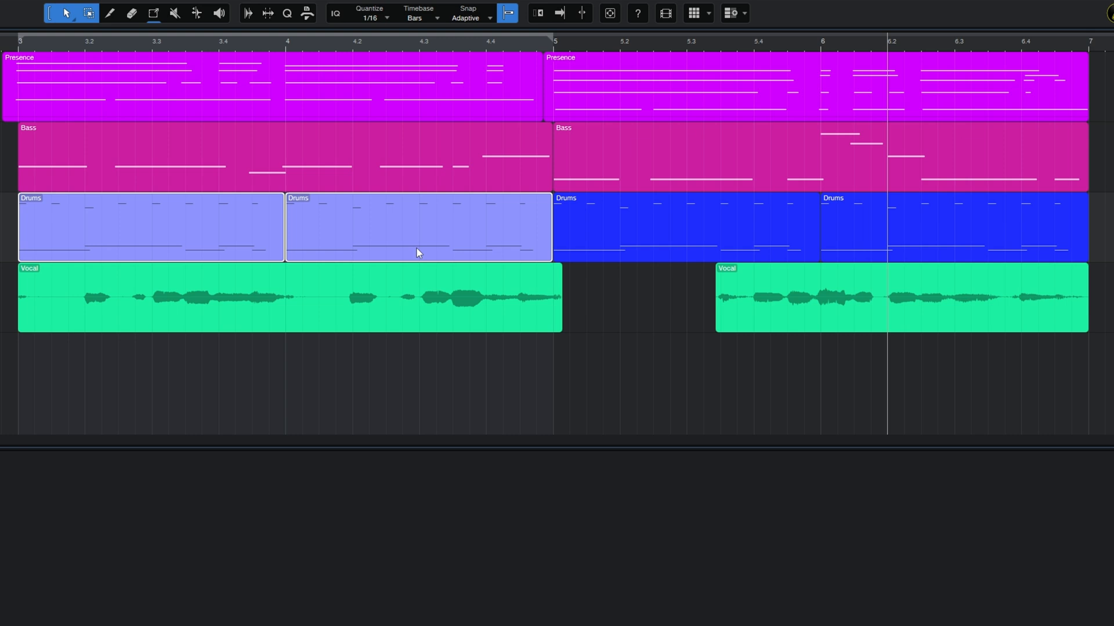
{"action": "mouse_move", "coordinate": [354, 238]}
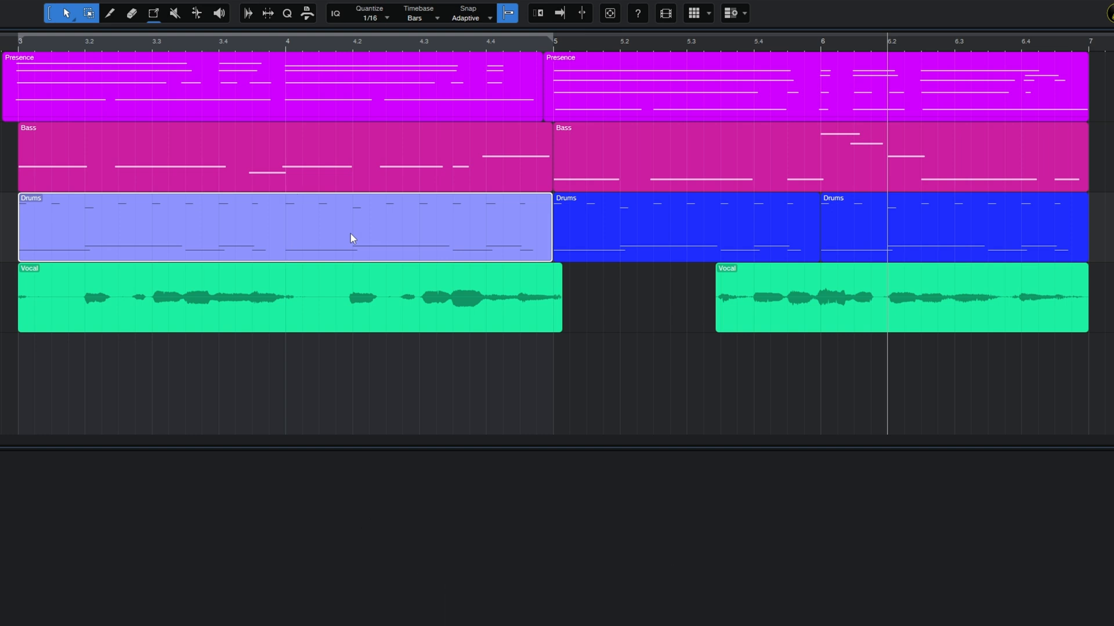
Step: Bounce the merged drum event to a new audio Drums track with Ctrl+B, muting the original
{"action": "key", "text": "ctrl+b"}
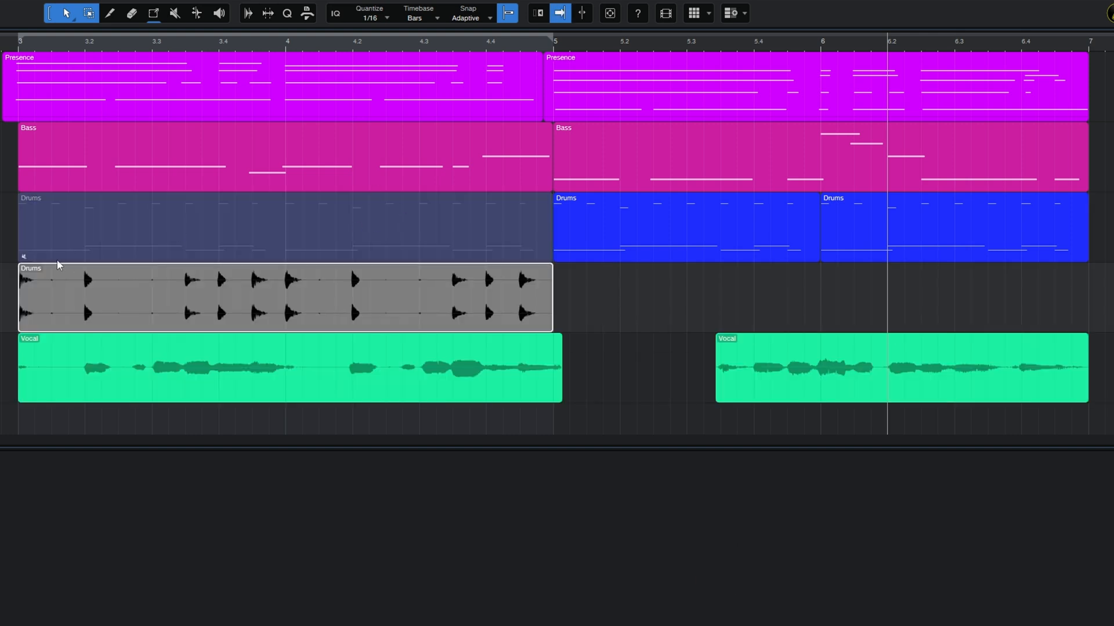
{"action": "mouse_move", "coordinate": [341, 247]}
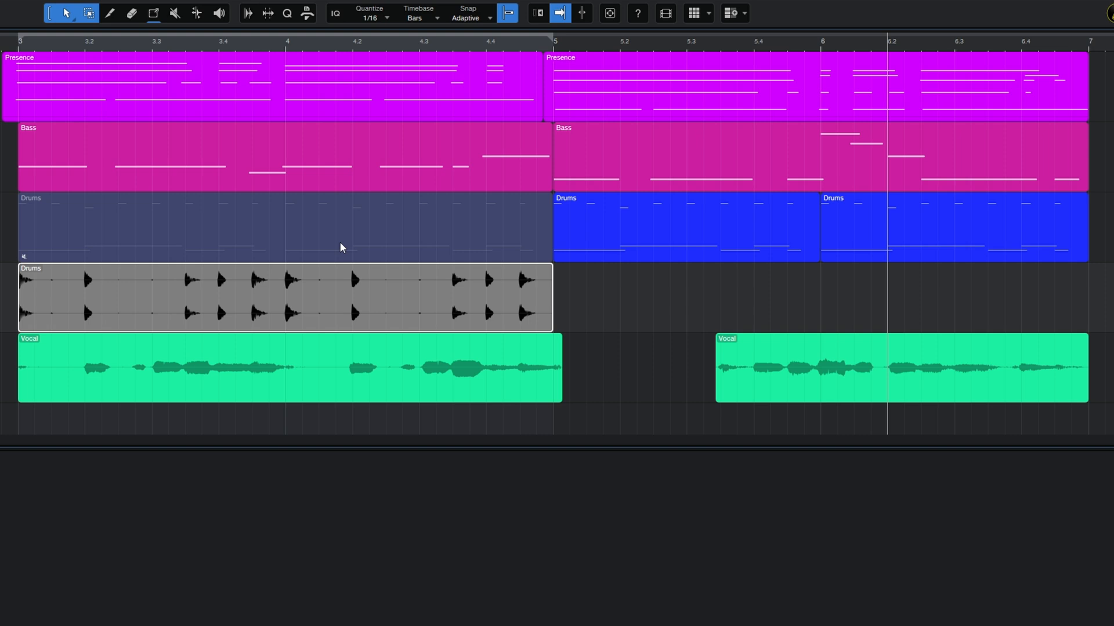
{"action": "mouse_move", "coordinate": [297, 235]}
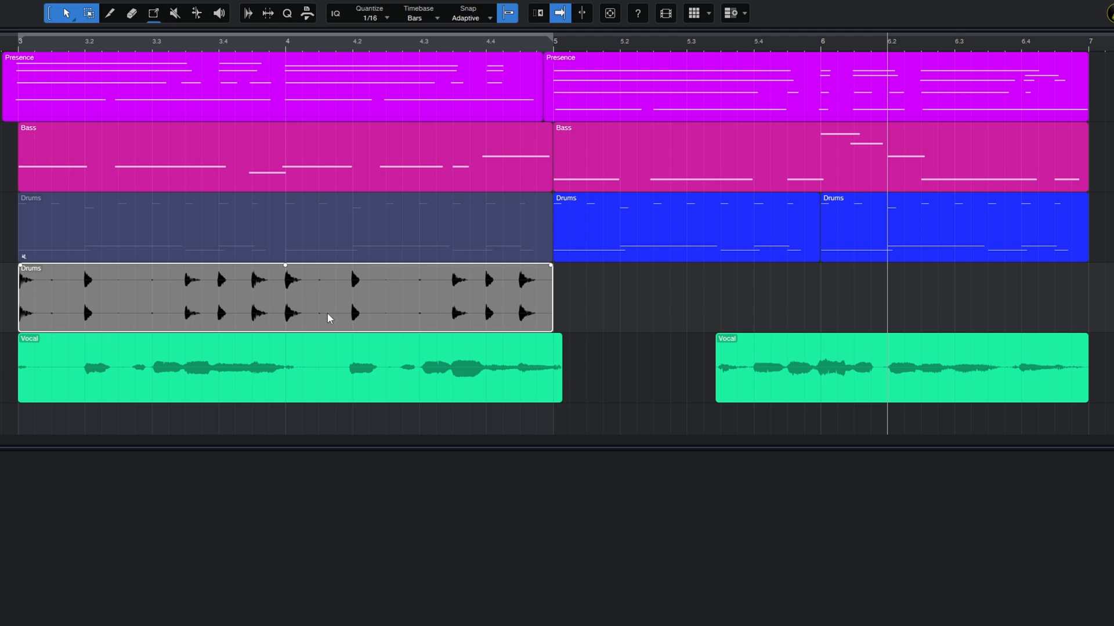
{"action": "mouse_move", "coordinate": [230, 250]}
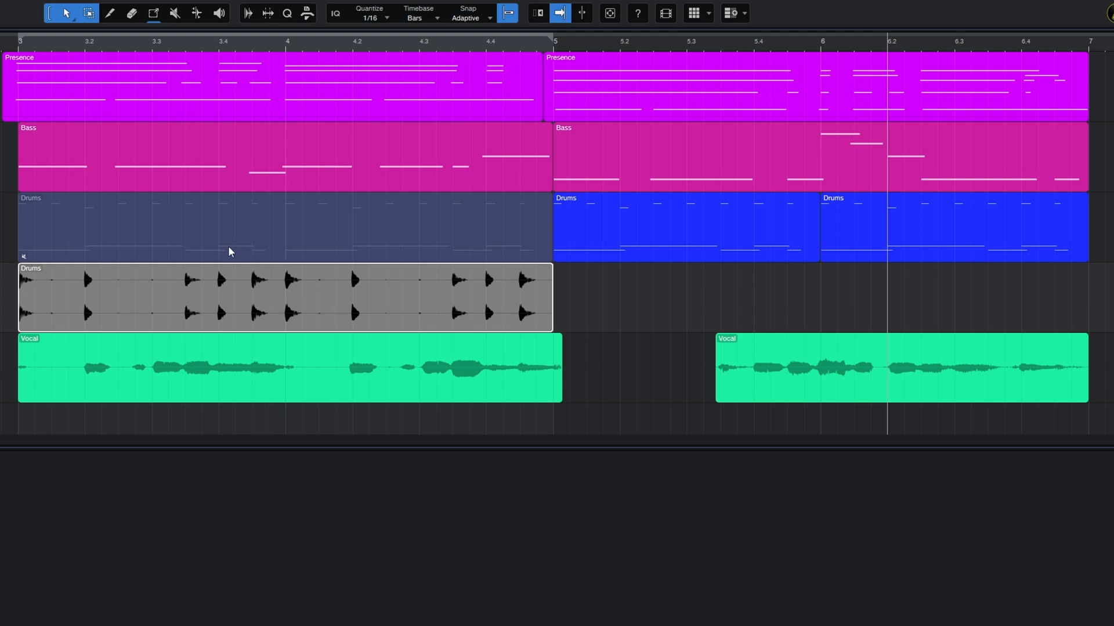